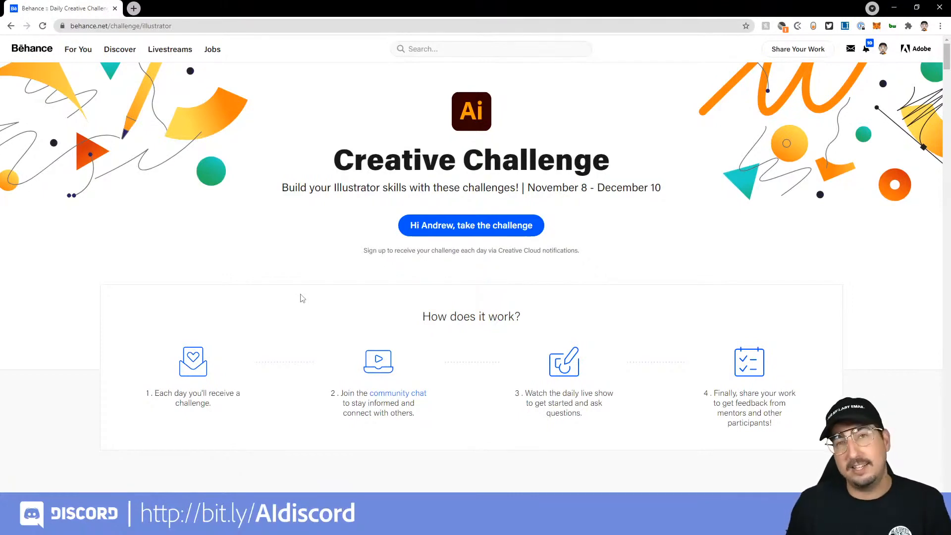
Draw a placeholder-filled text area above the artboard and bring the Character panel beside it.
scroll(down, 3)
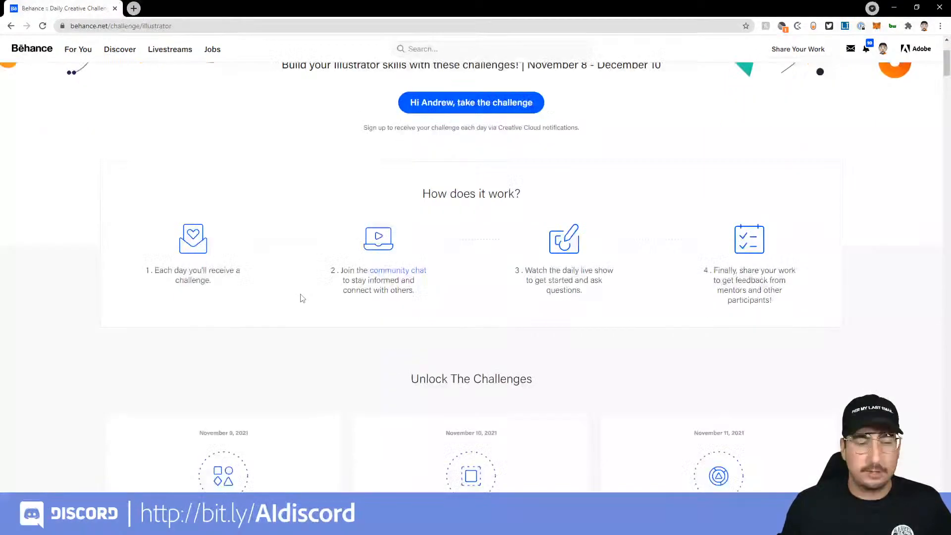
scroll(down, 3)
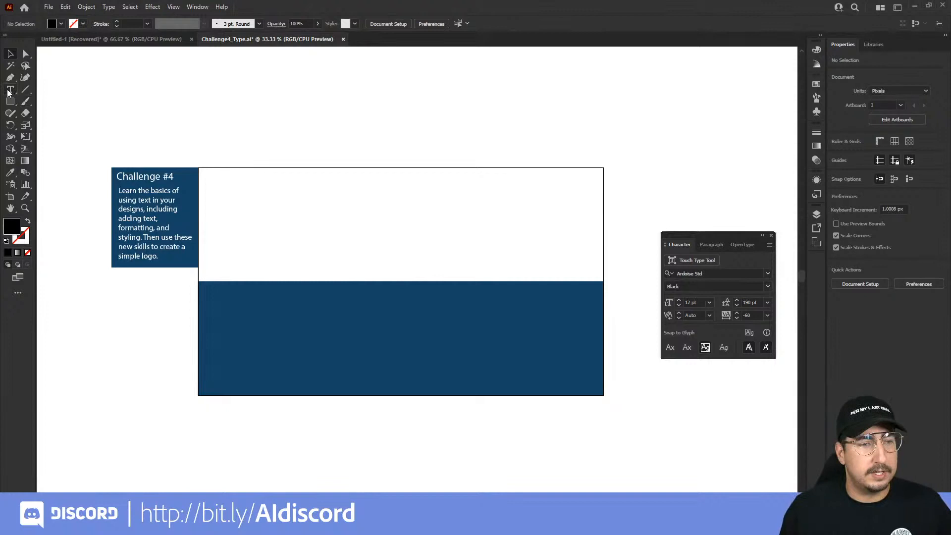
mouse_move(10, 91)
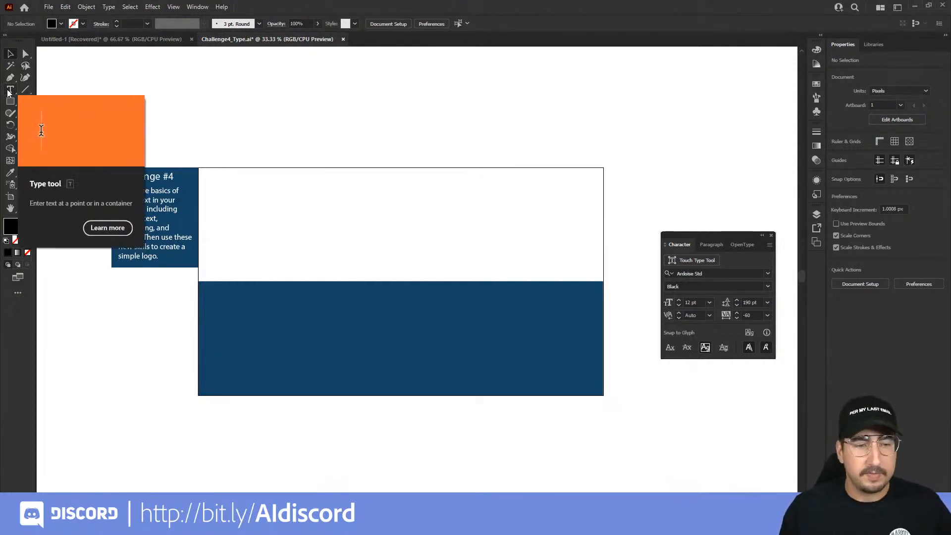
text(Hello)
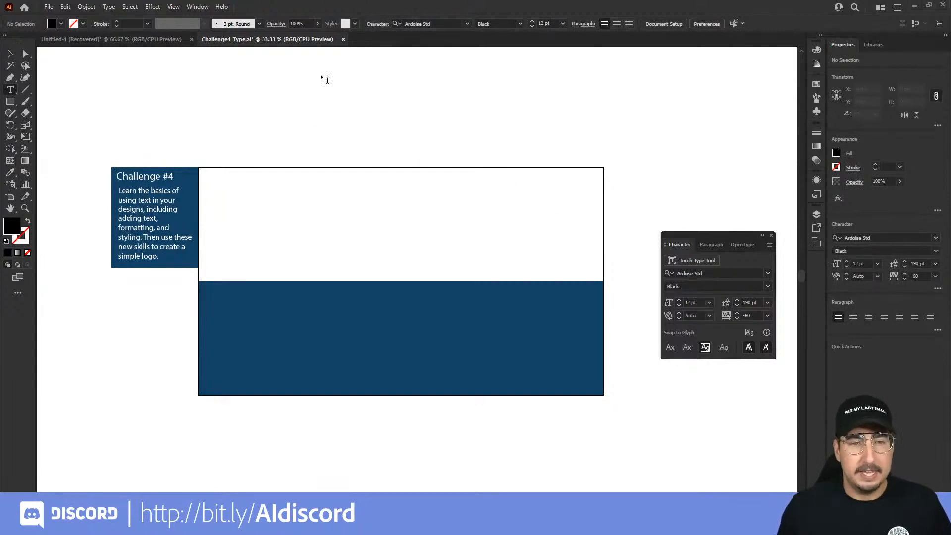
drag(326, 79, 400, 147)
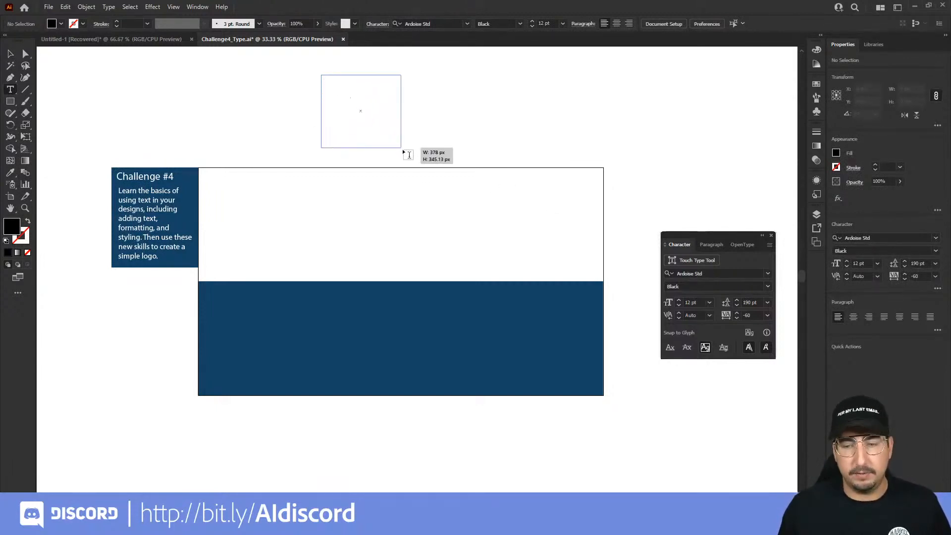
drag(400, 152, 406, 161)
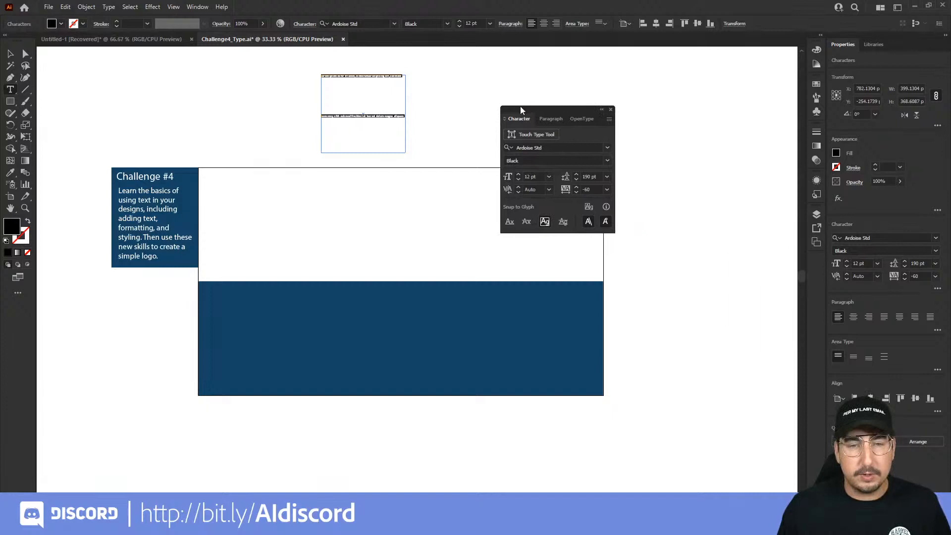
drag(519, 110, 452, 90)
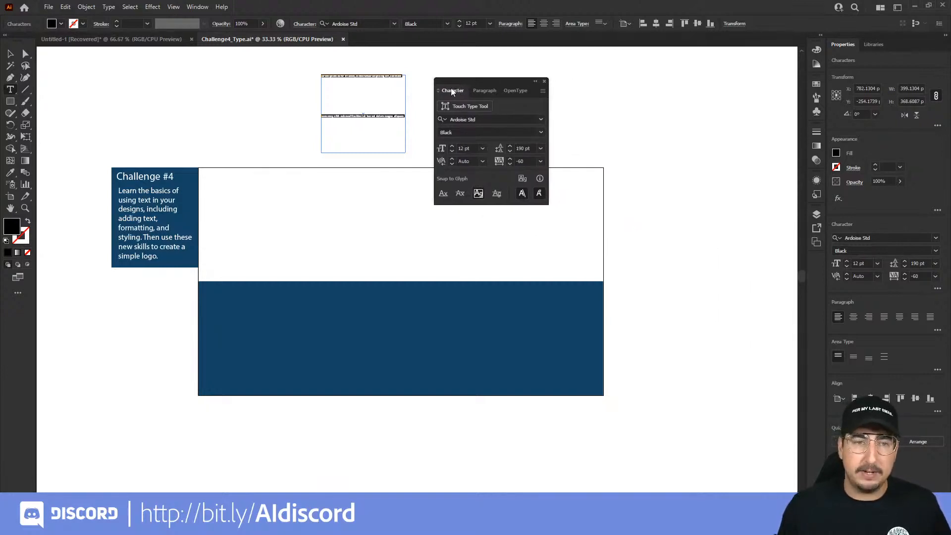
click(197, 7)
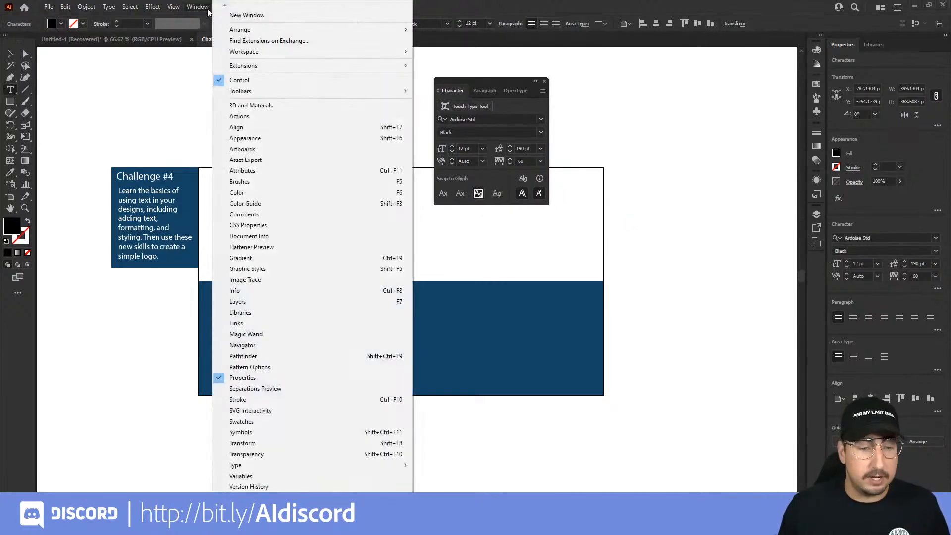
mouse_move(286, 268)
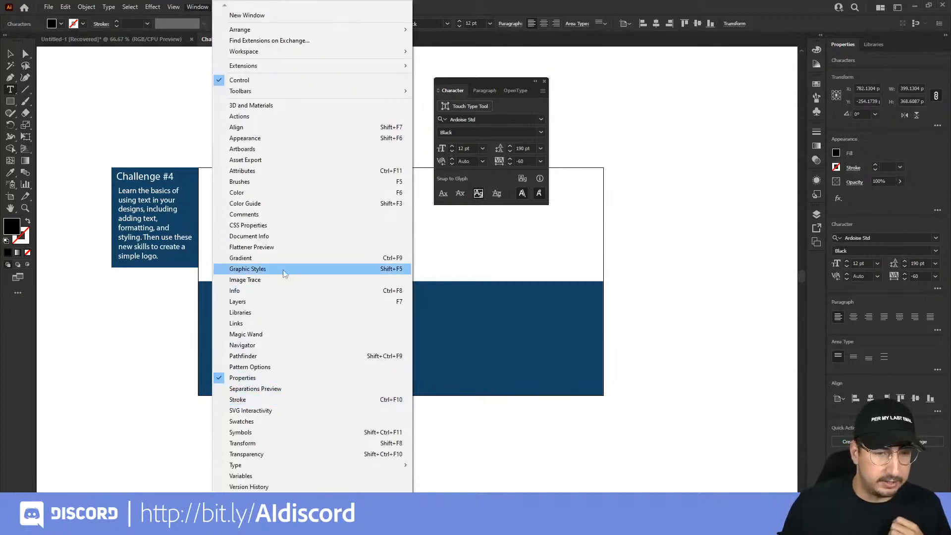
mouse_move(285, 301)
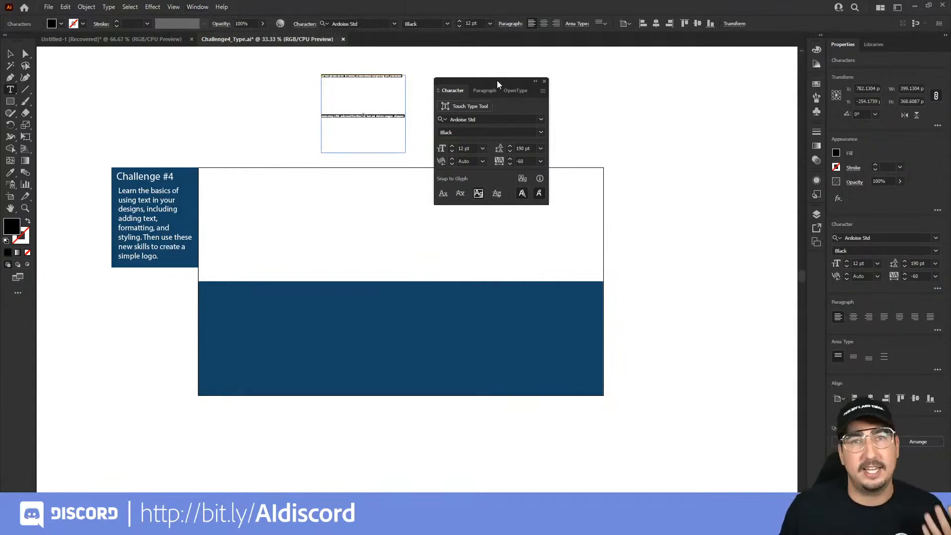
mouse_move(494, 204)
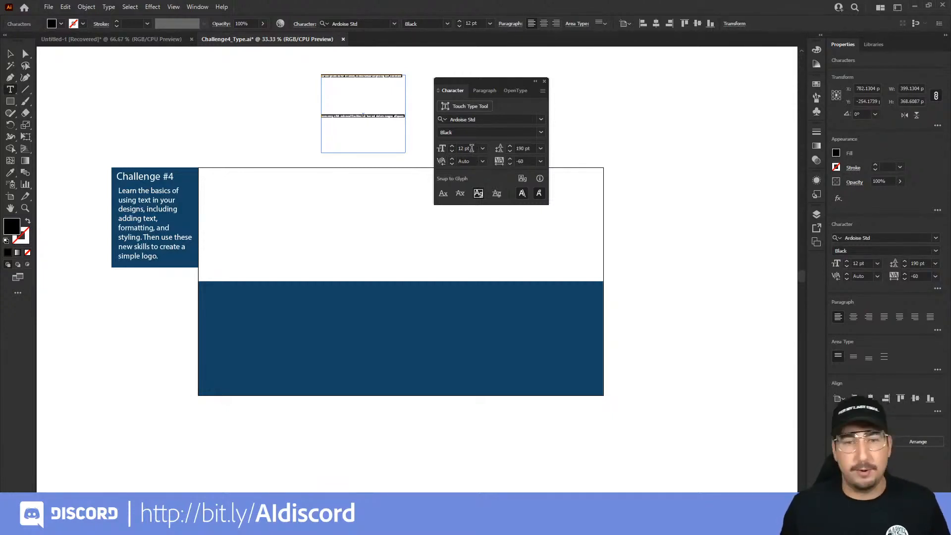
Change the placeholder text's font size to 24 then to the 36 pt preset.
click(464, 148)
text(17)
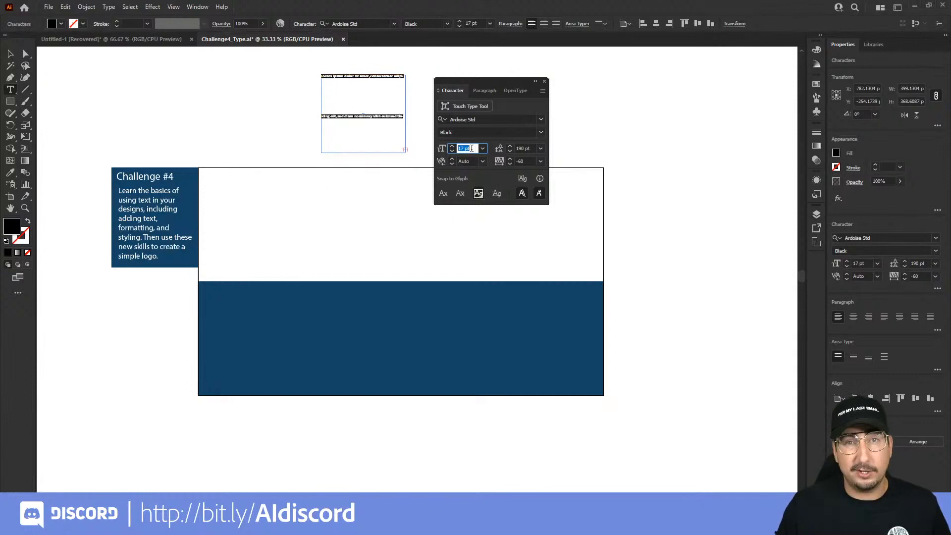
text(24)
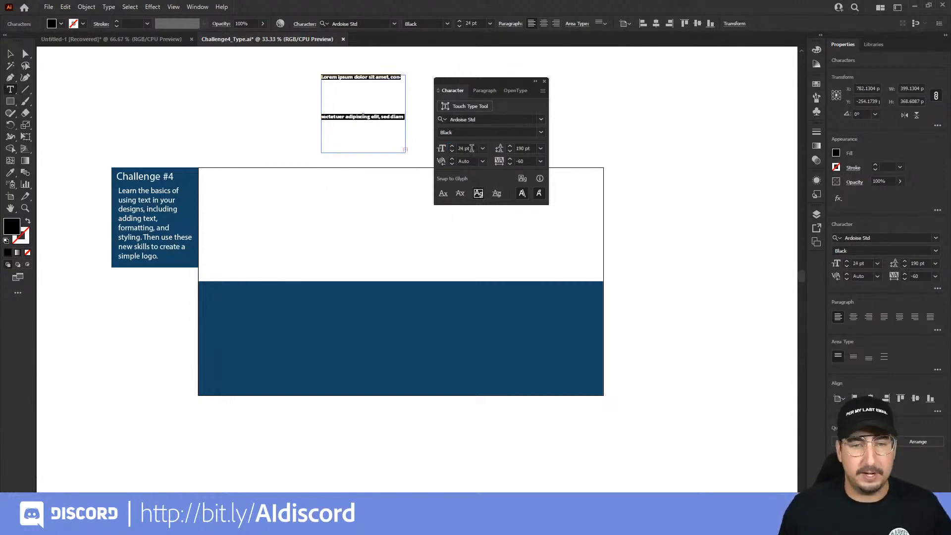
click(483, 148)
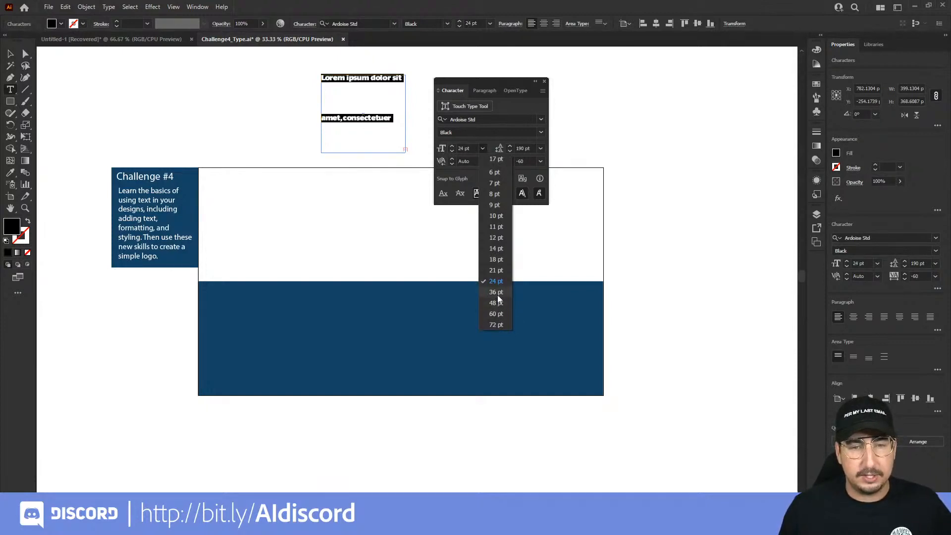
click(493, 292)
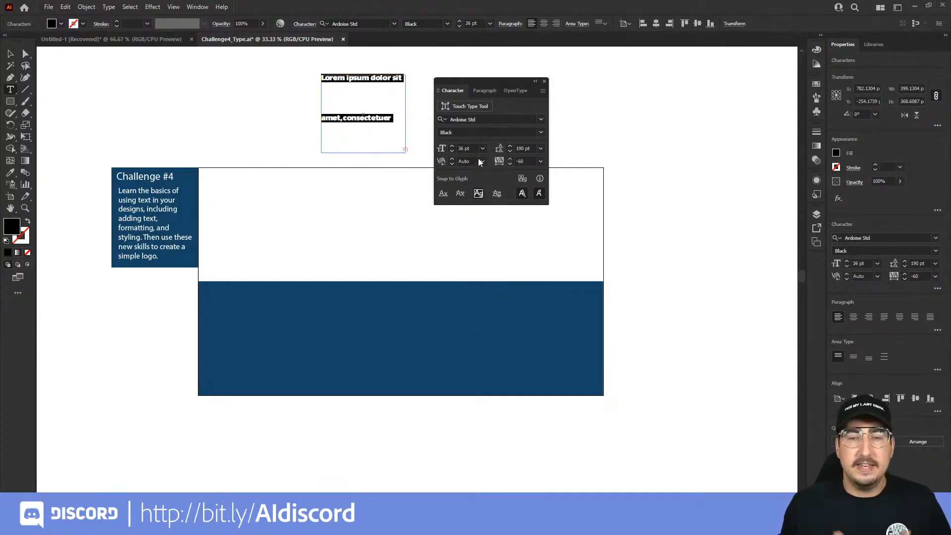
mouse_move(478, 161)
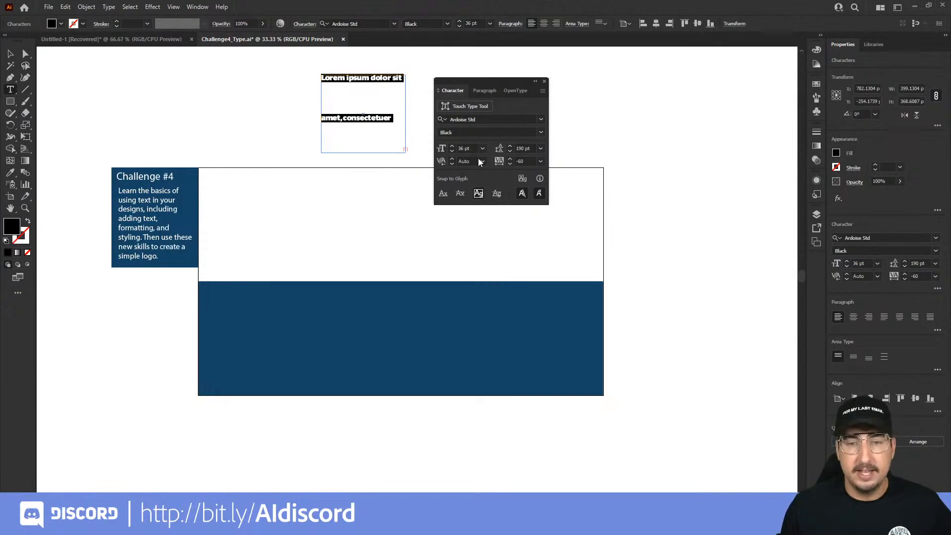
mouse_move(521, 148)
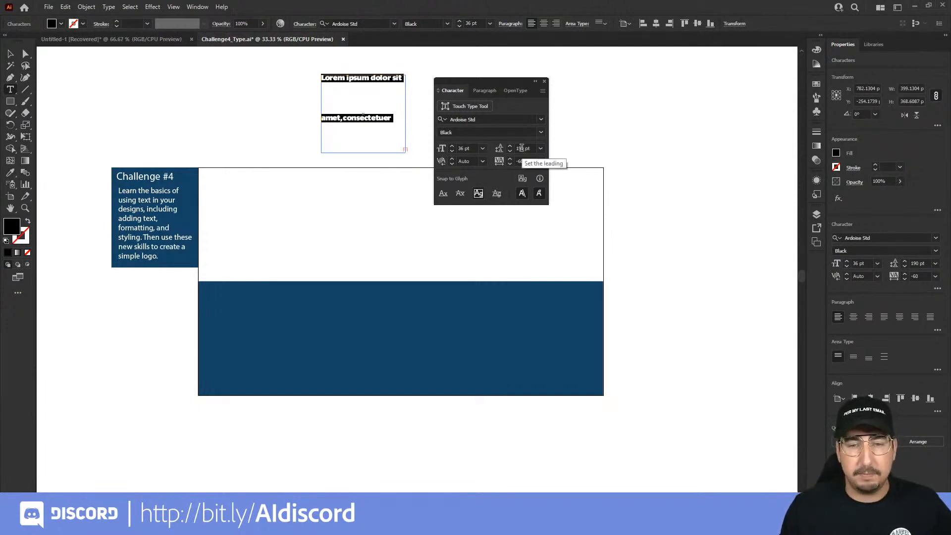
Set the placeholder text's leading to the 36 pt preset.
click(539, 148)
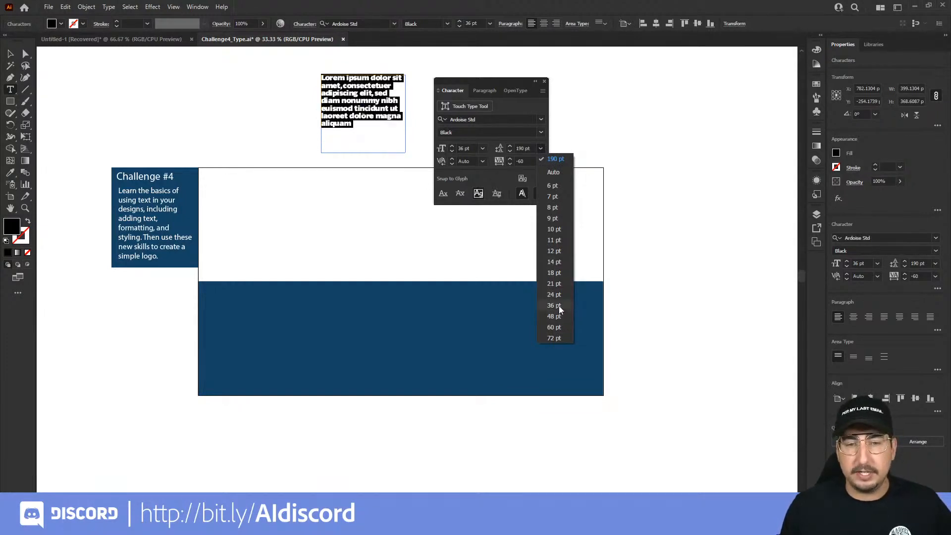
click(553, 305)
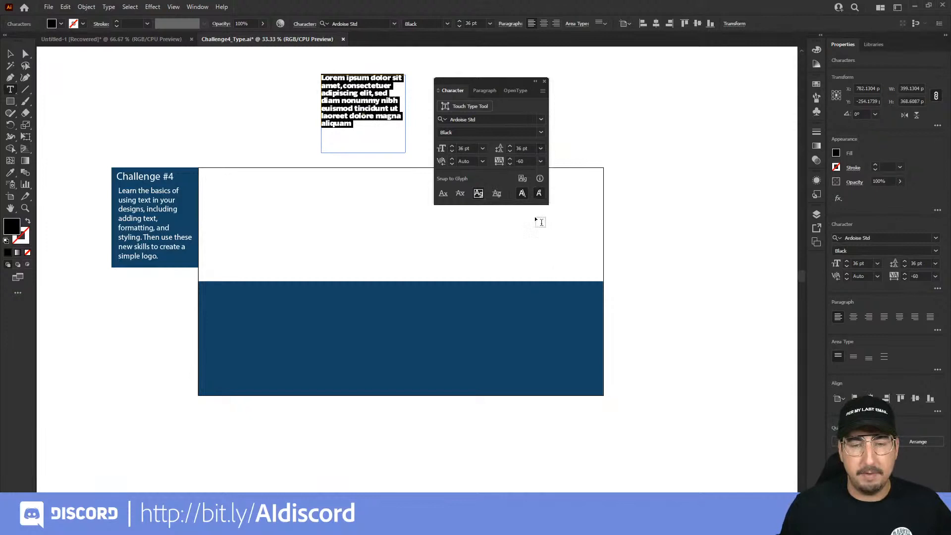
click(523, 147)
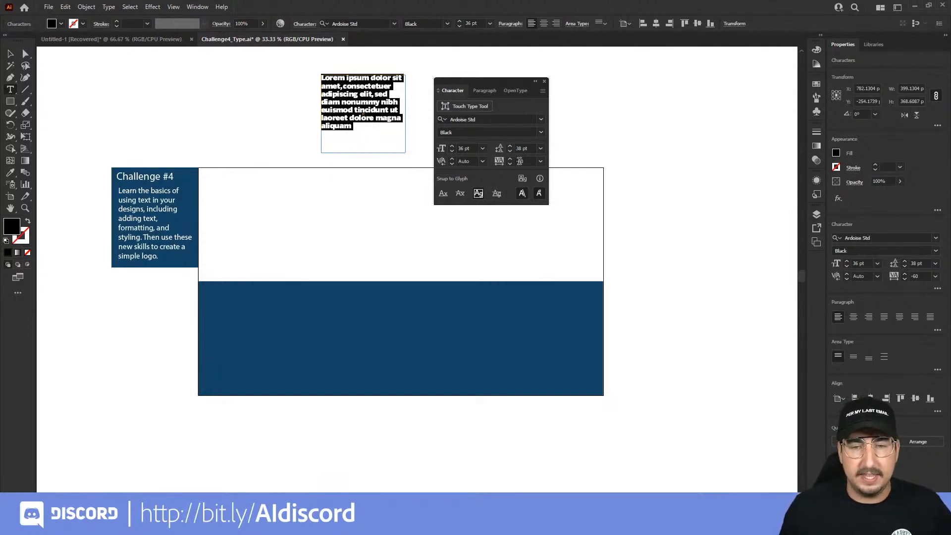
mouse_move(525, 160)
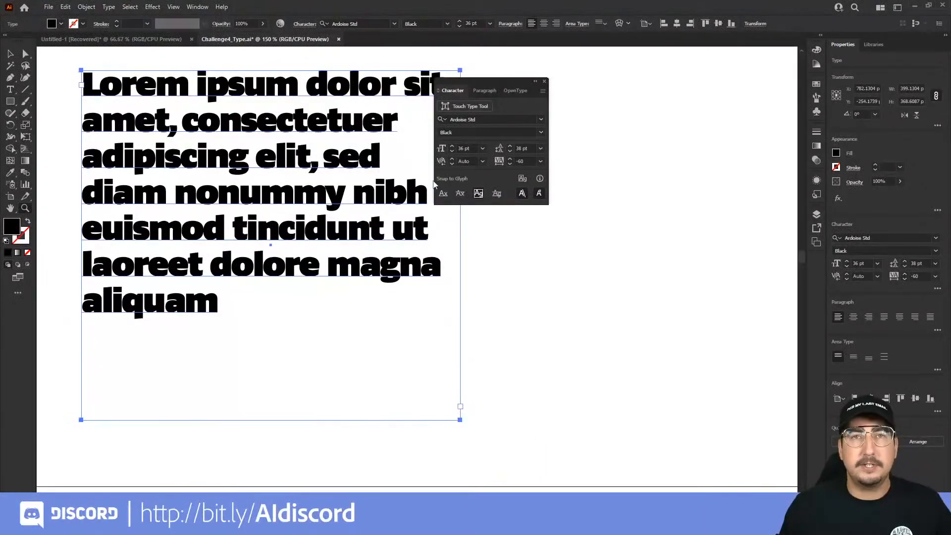
mouse_move(518, 161)
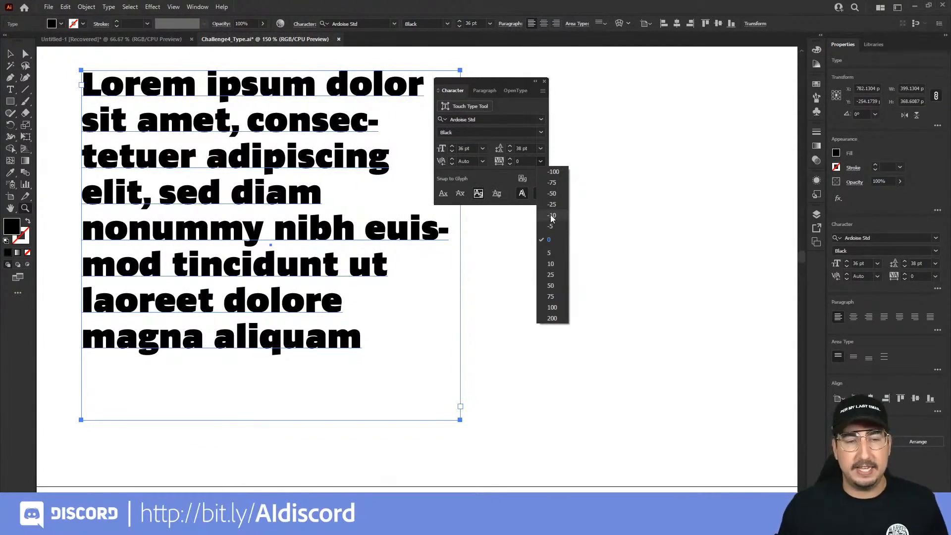
Set the placeholder text's tracking to -10.
click(552, 215)
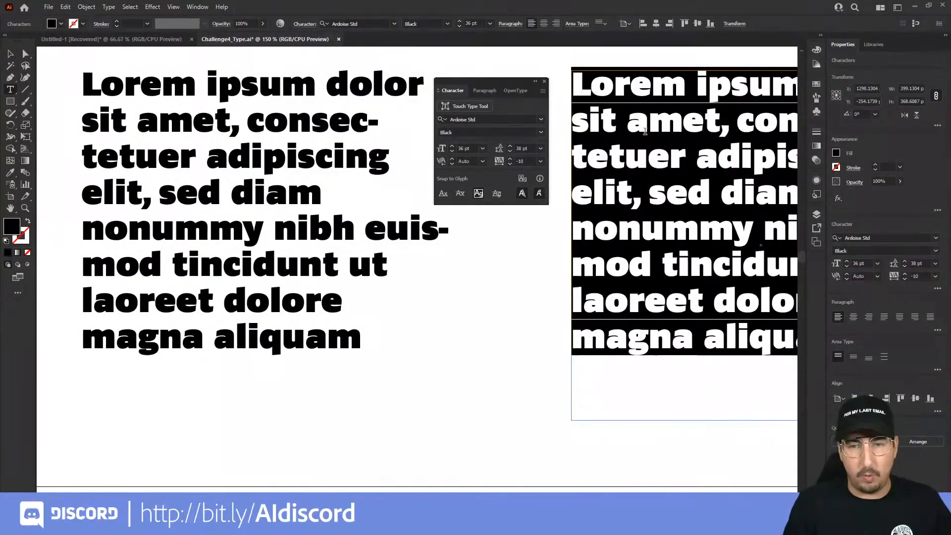
text(AVY)
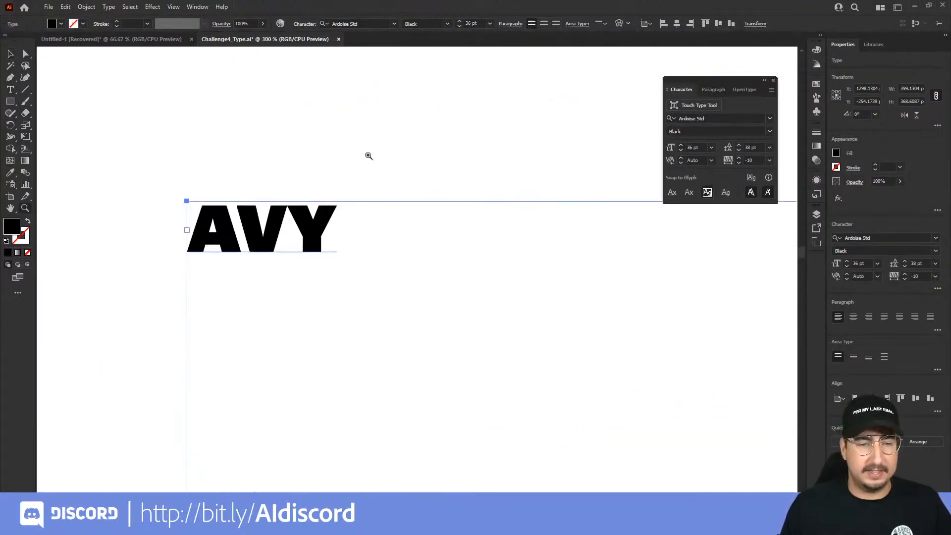
mouse_move(322, 187)
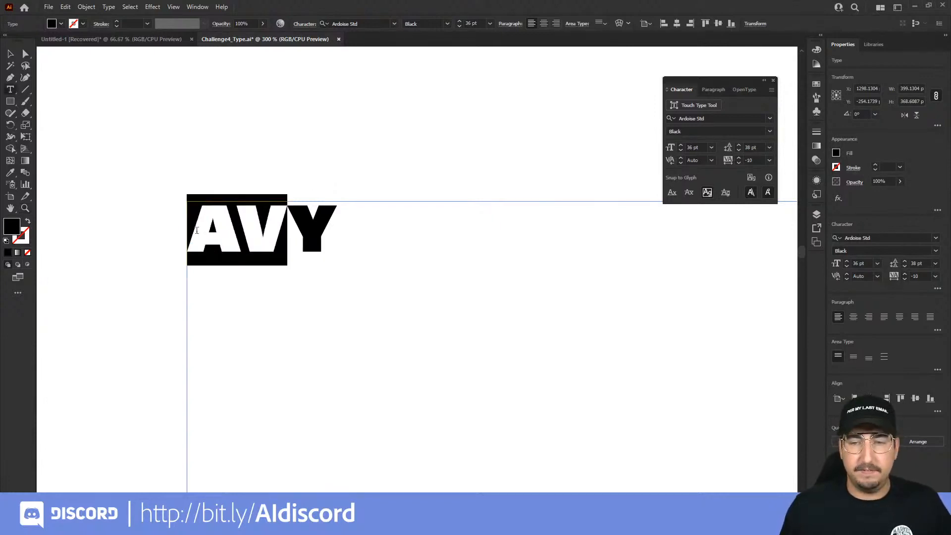
click(711, 160)
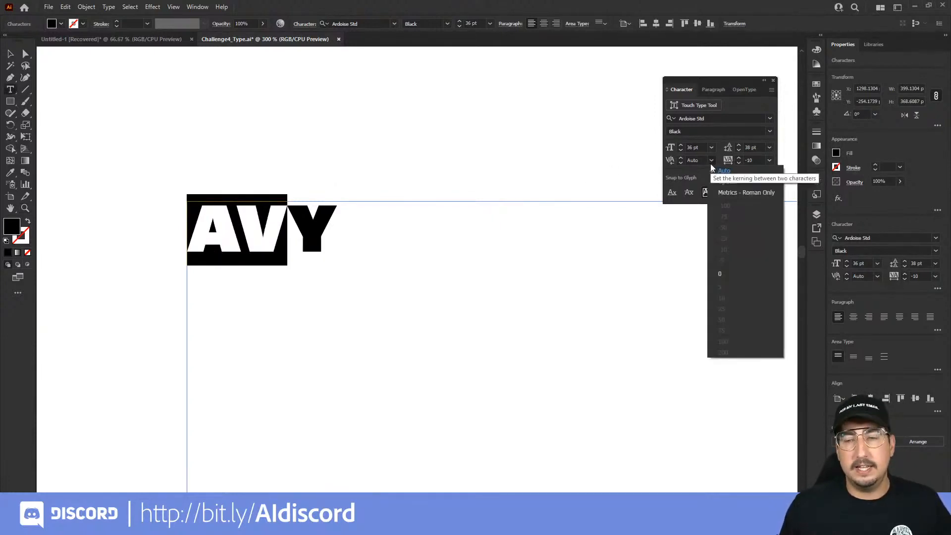
click(692, 160)
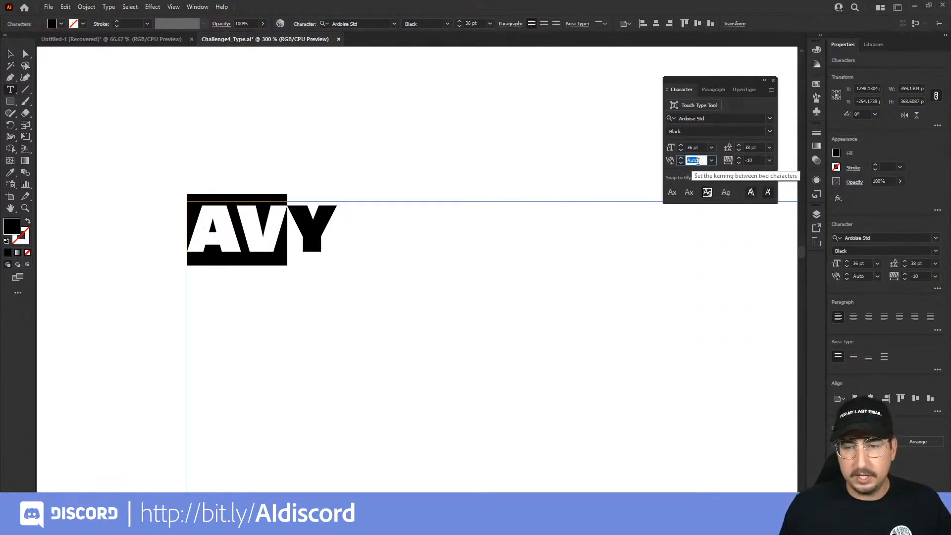
text(0)
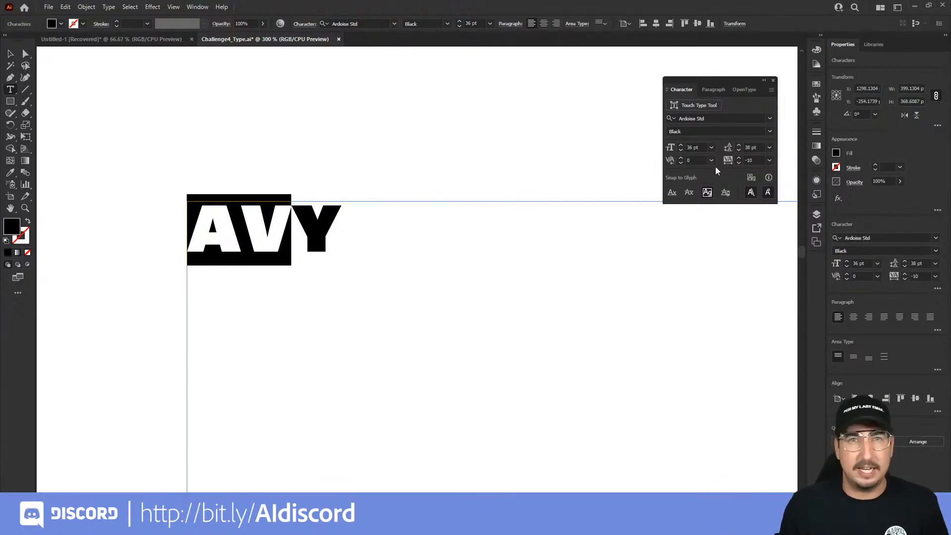
click(711, 161)
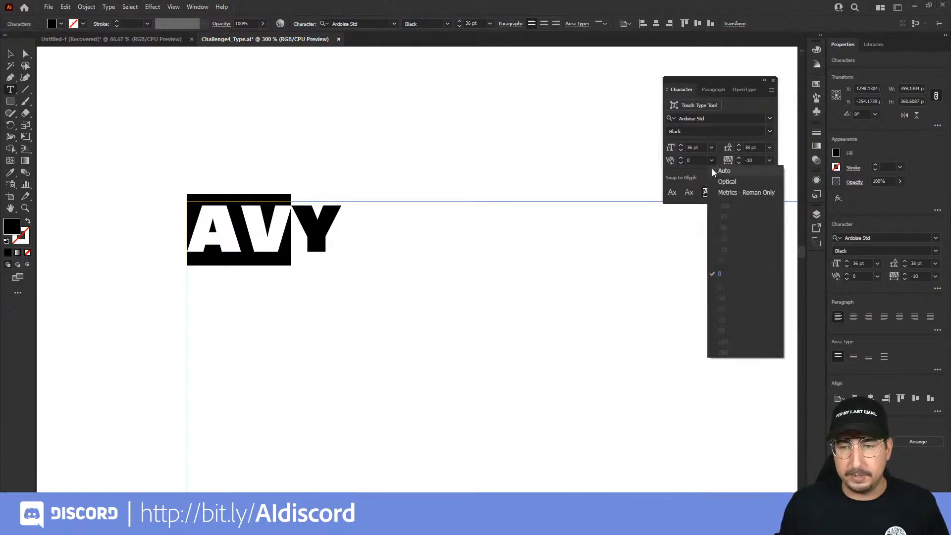
click(723, 171)
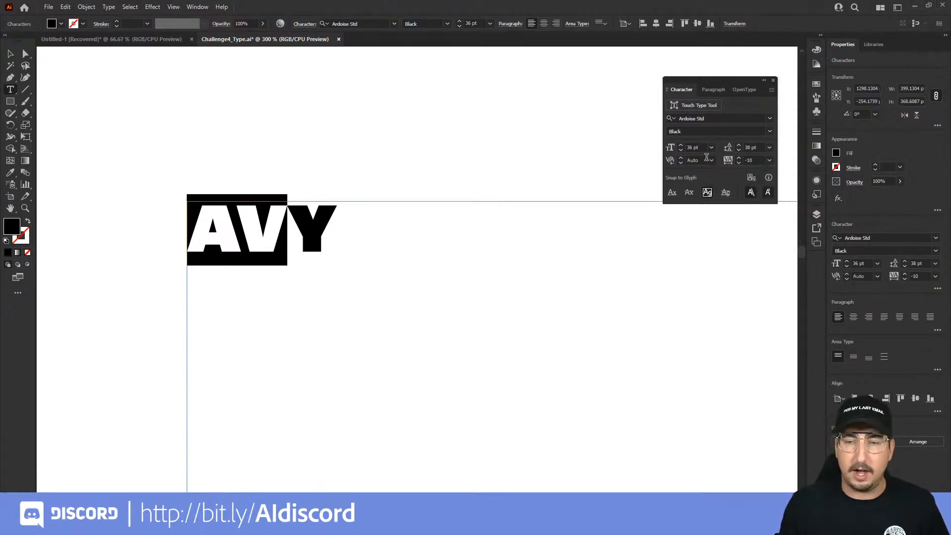
click(711, 160)
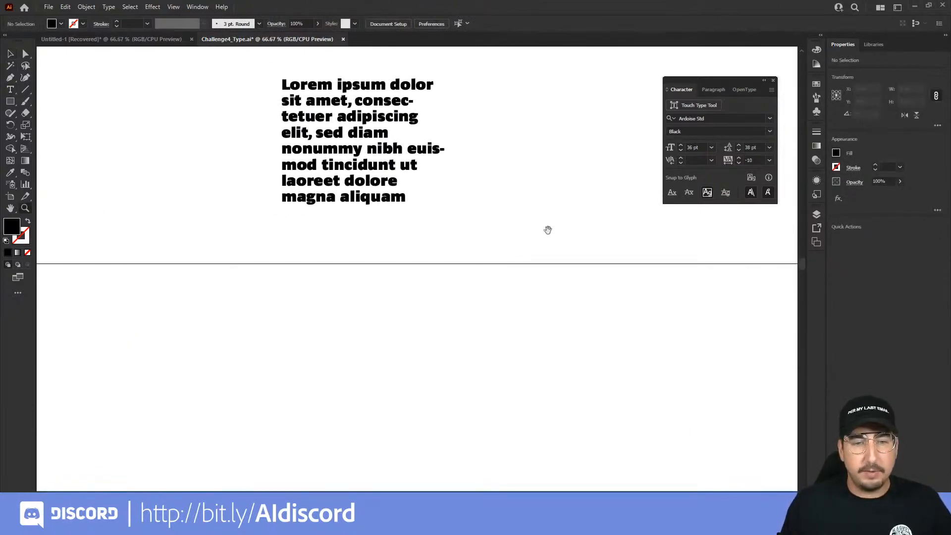
mouse_move(412, 165)
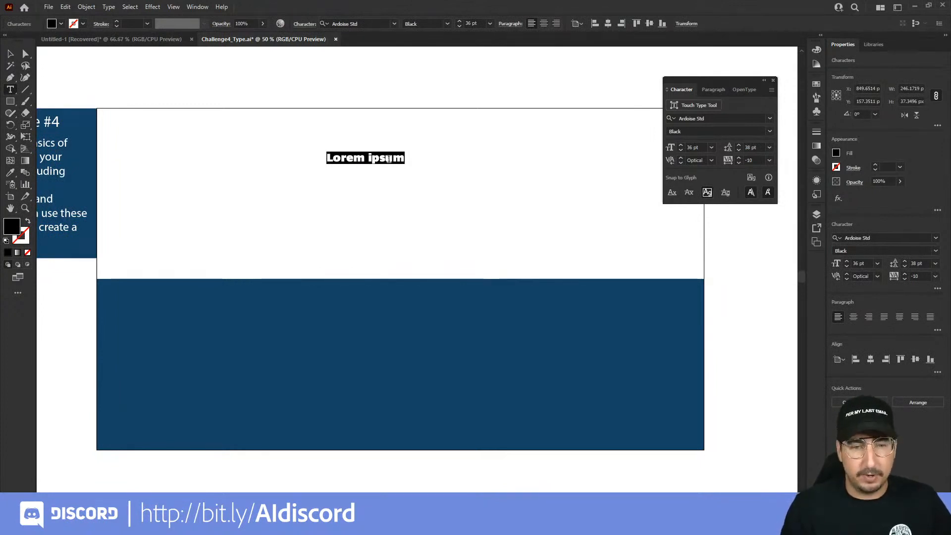
Replace the text with DAFFY over TAFFY and set its size to 100 pt.
text(DAFFY)
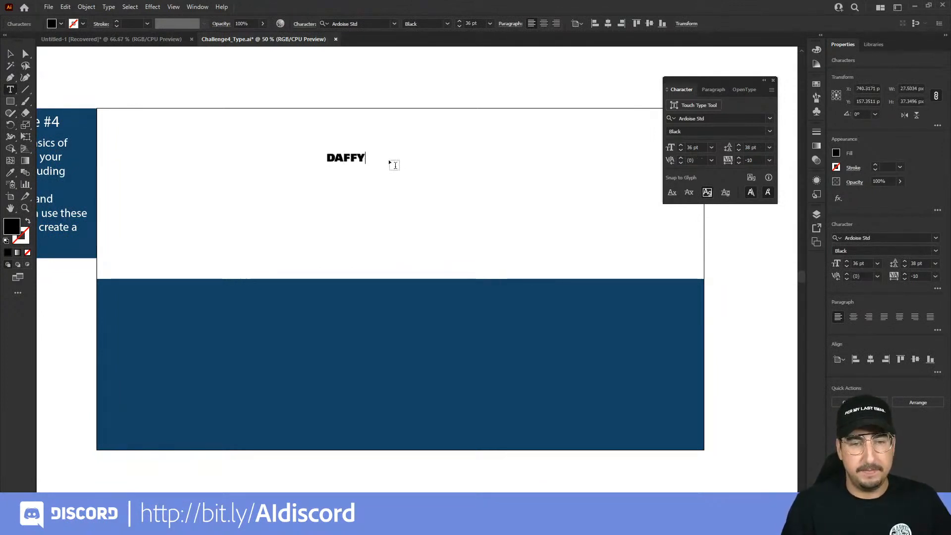
text(TAFF)
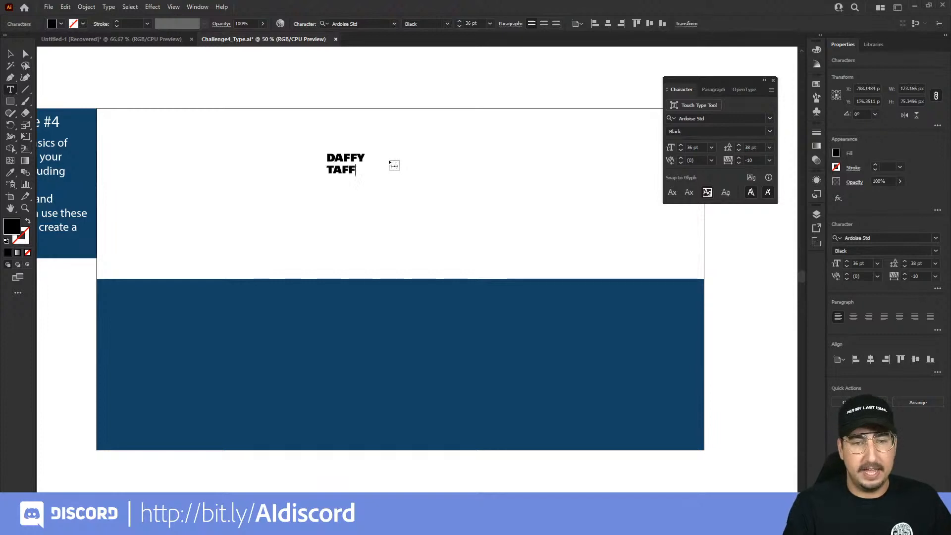
text(Y)
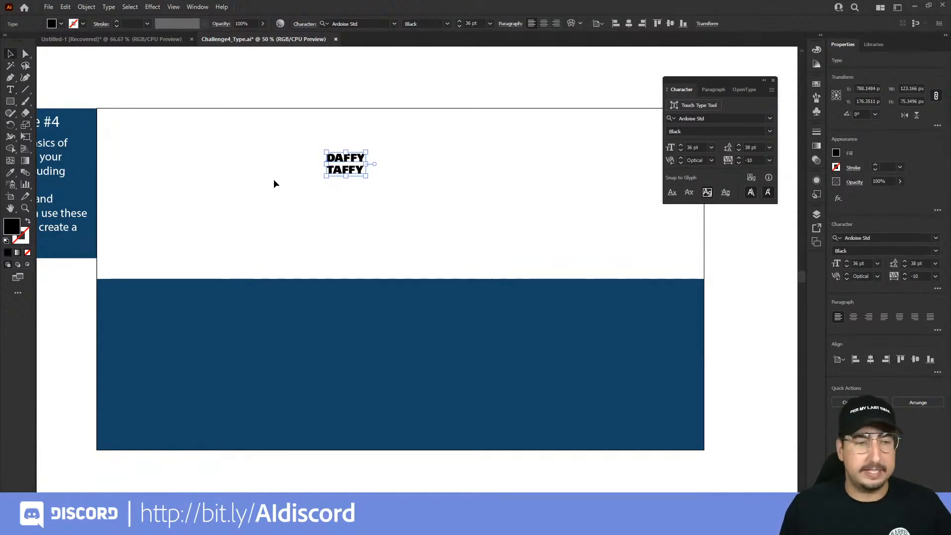
mouse_move(10, 126)
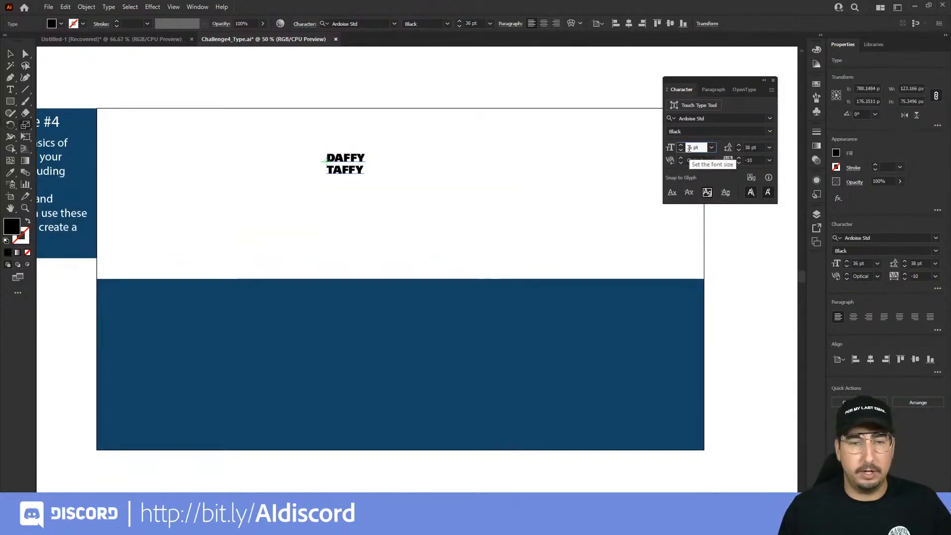
text(100)
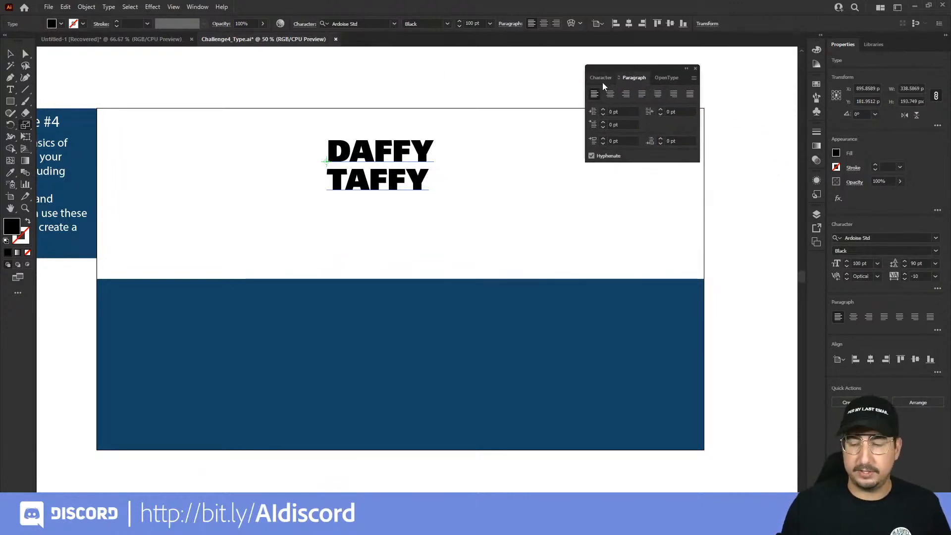
mouse_move(609, 94)
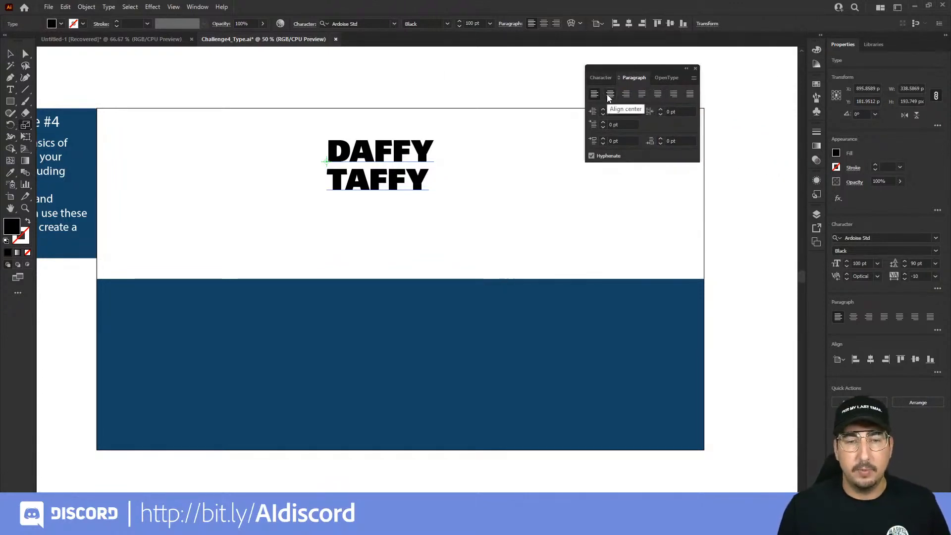
Try right and justified alignment, then center-align the DAFFY TAFFY lines.
click(595, 94)
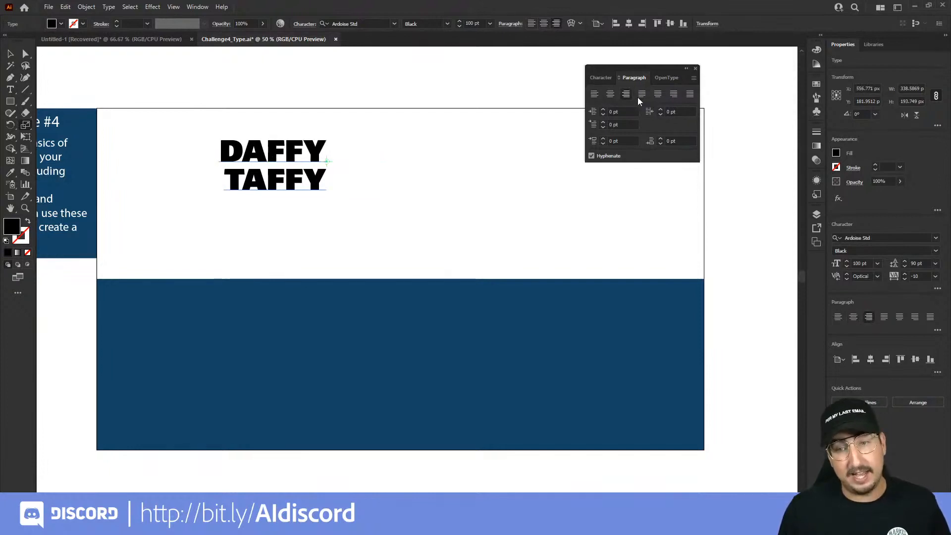
click(609, 94)
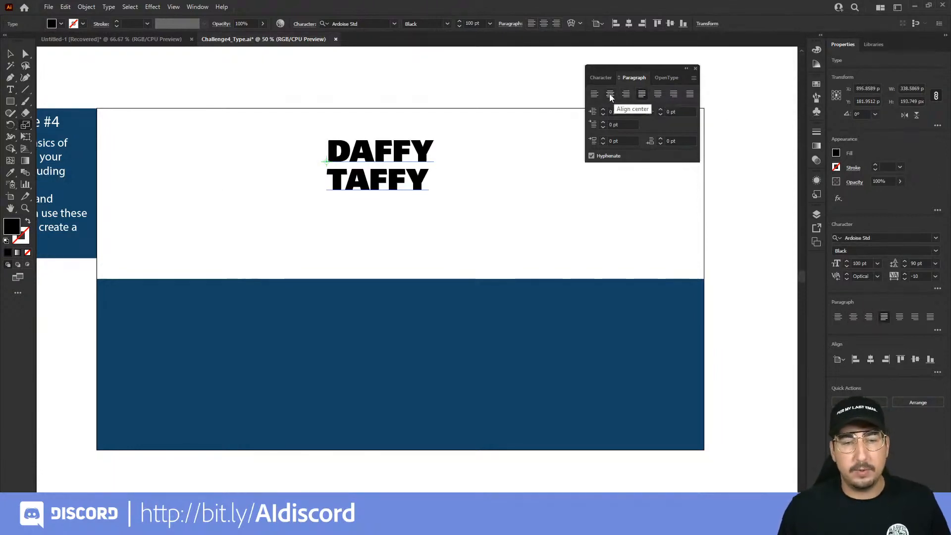
click(593, 94)
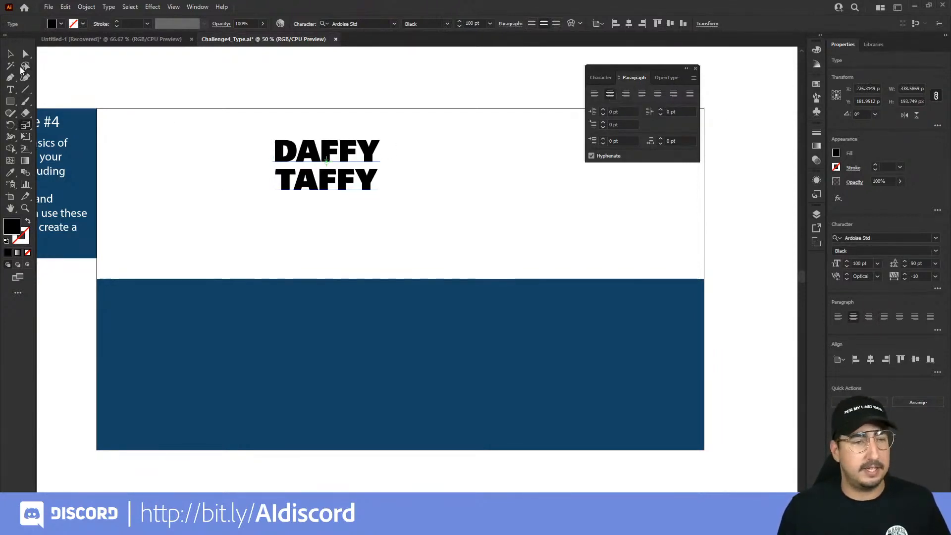
click(326, 166)
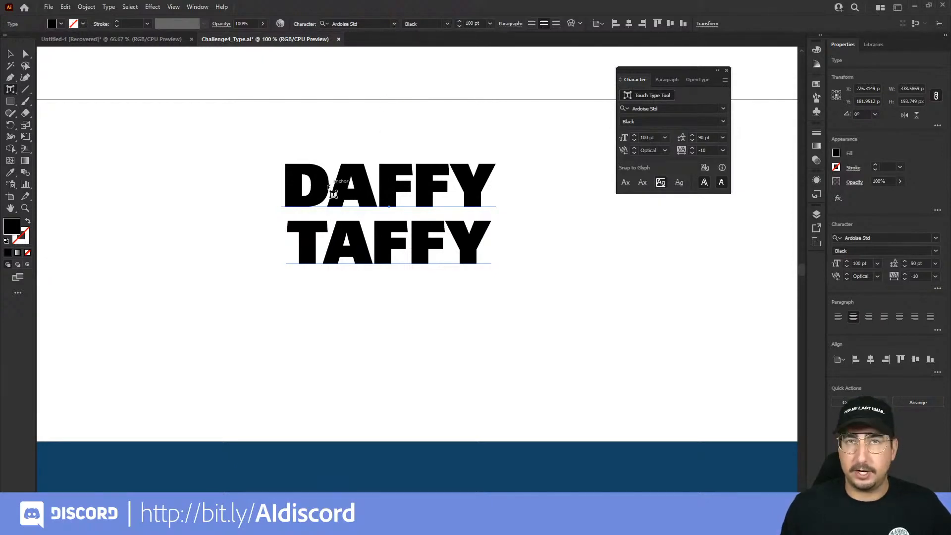
With Touch Type, tilt the D, rotate and resize an F, and enlarge the Y of DAFFY.
click(310, 186)
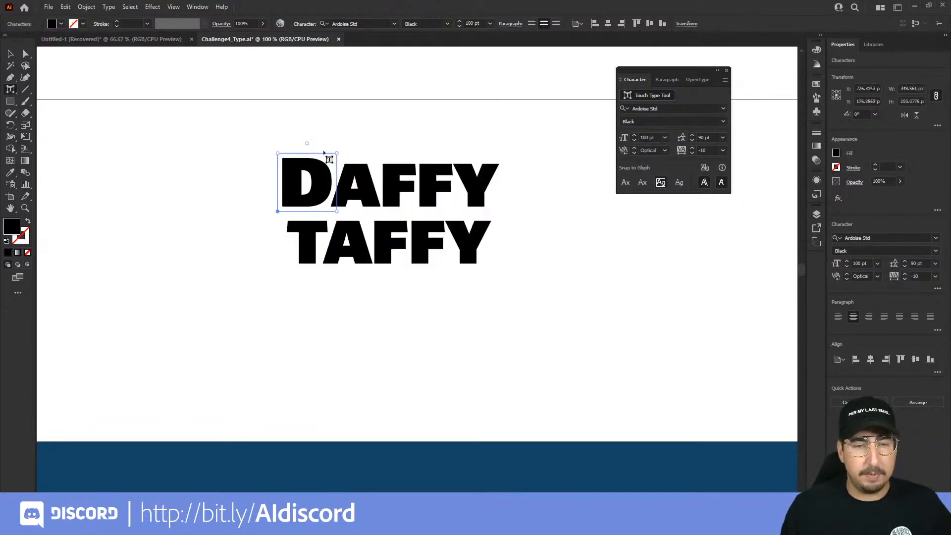
drag(306, 143, 297, 149)
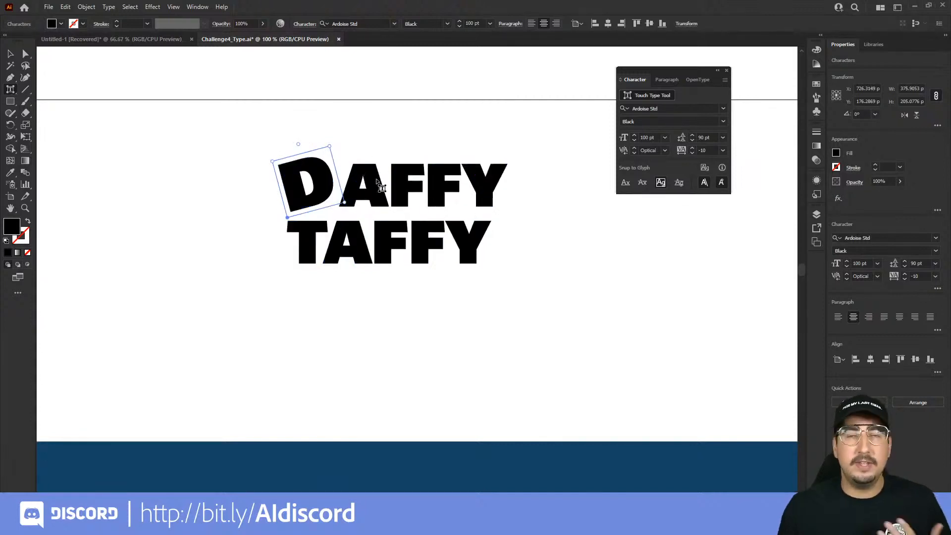
click(364, 186)
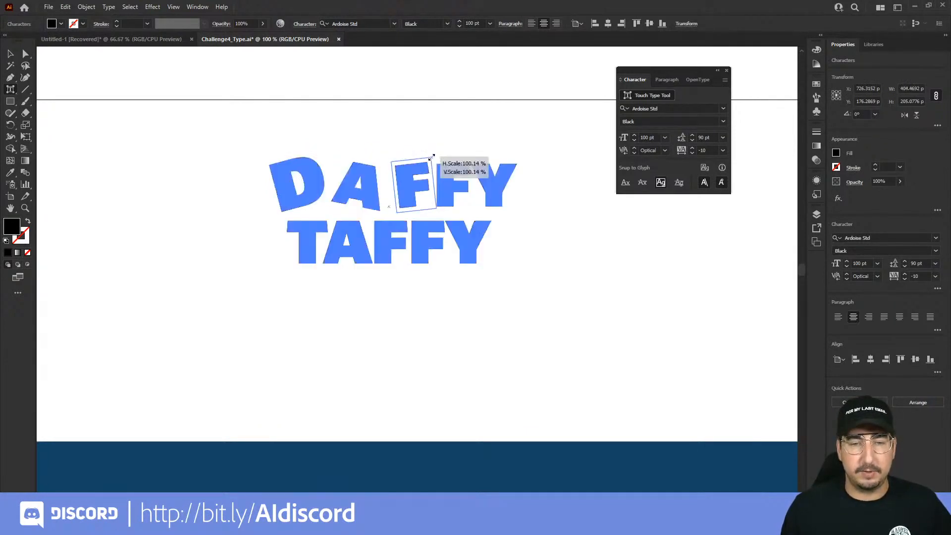
drag(412, 158, 412, 194)
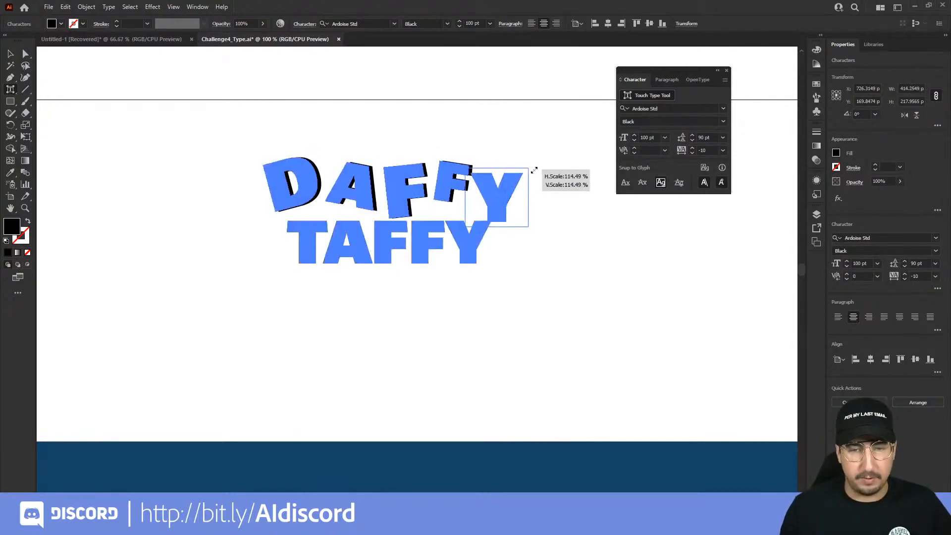
drag(534, 169, 489, 157)
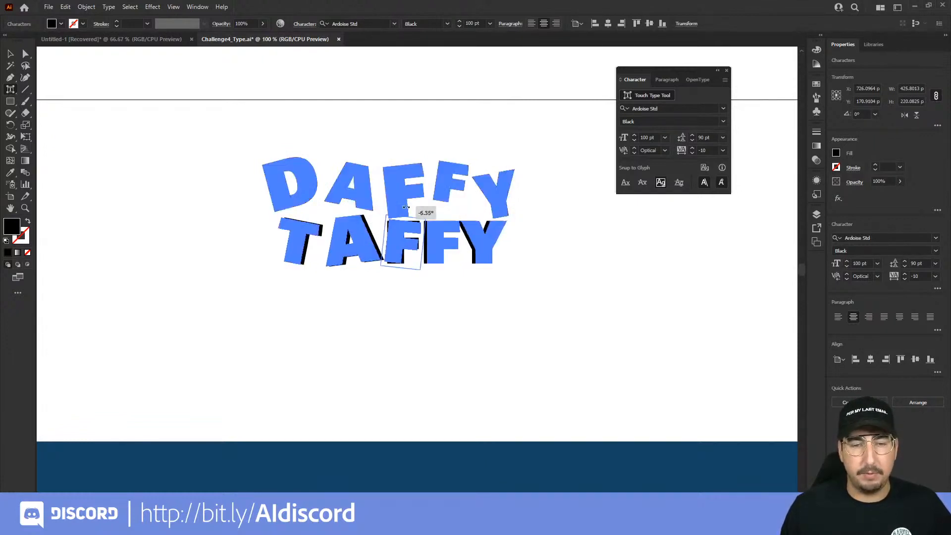
Tilt an F in TAFFY, then select the whole DAFFY TAFFY text object.
drag(403, 217, 410, 243)
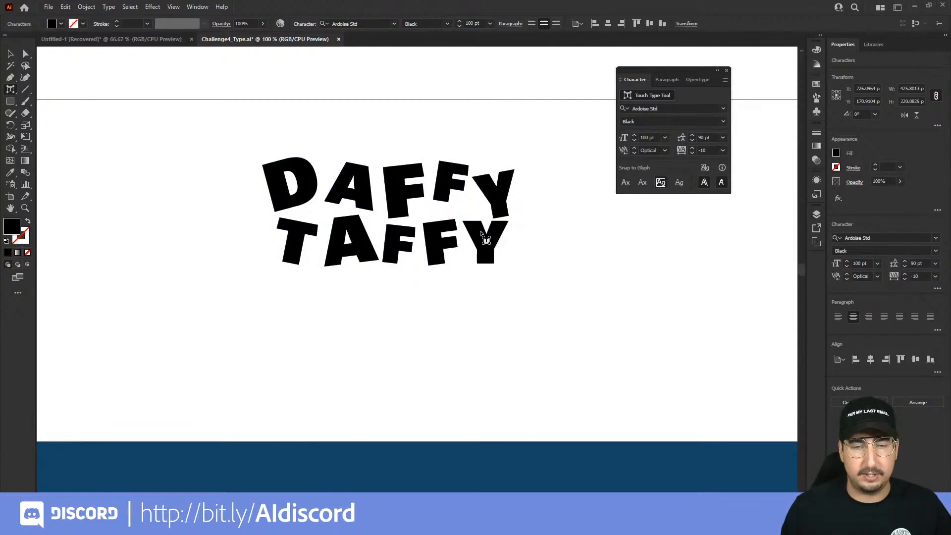
click(486, 239)
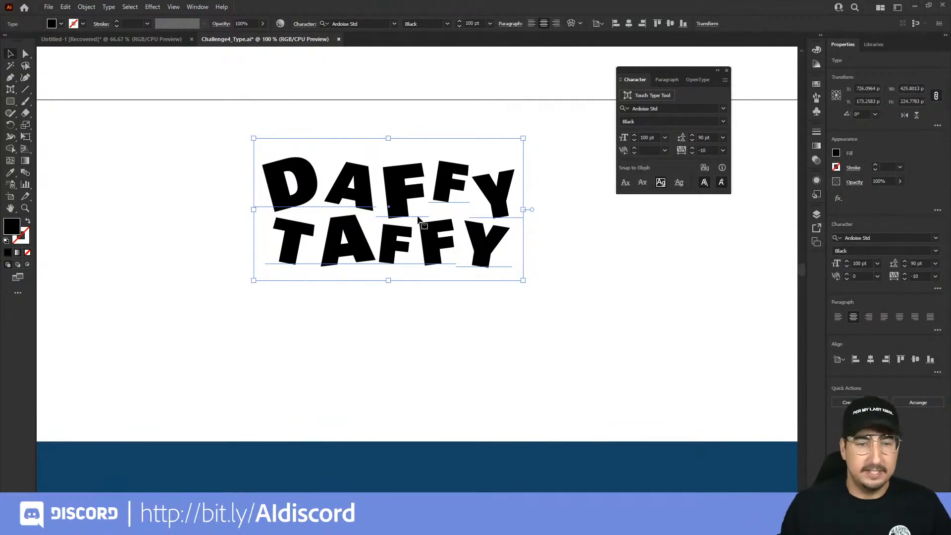
mouse_move(479, 257)
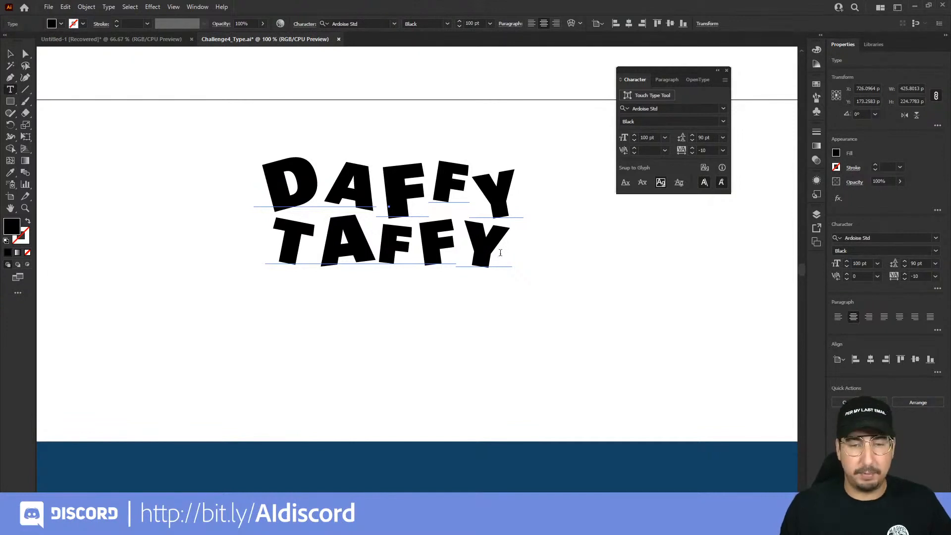
Add "!" after TAFFY and raise the leading between the two lines to 110 pt.
text(!)
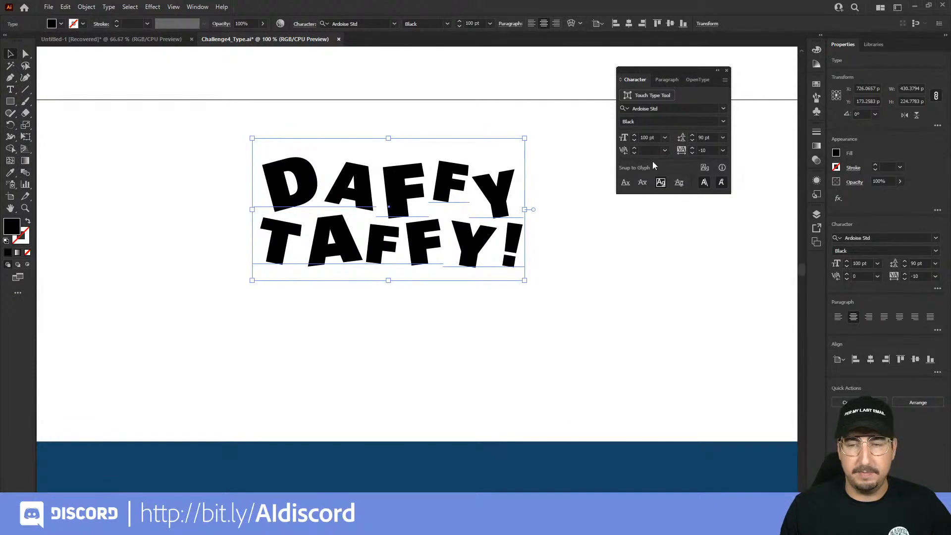
click(706, 136)
text(110)
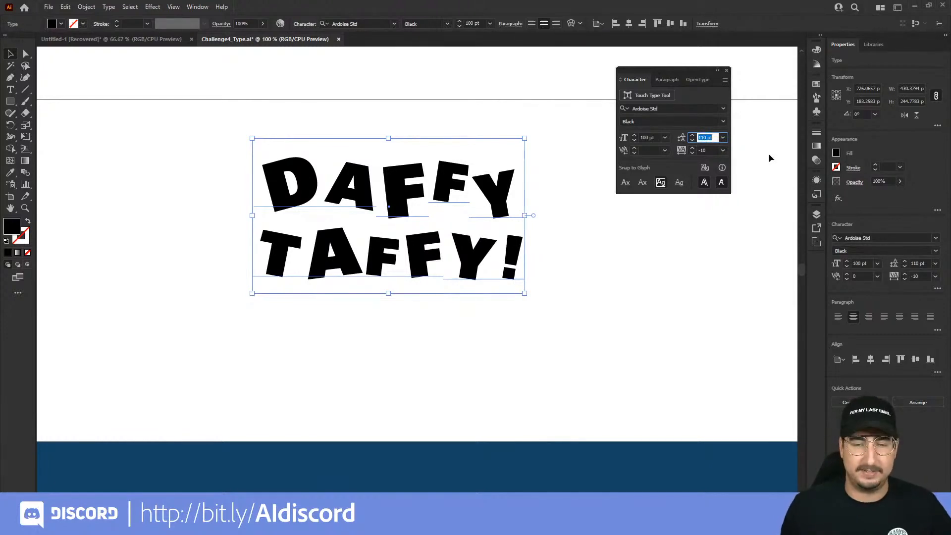
click(161, 131)
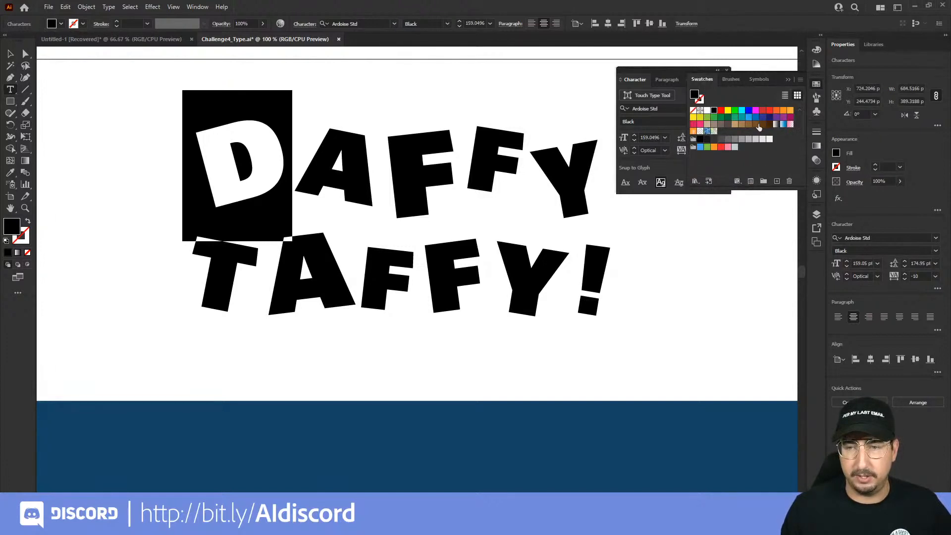
Fill the D orange and a selected F blue from the Swatches panel.
click(737, 125)
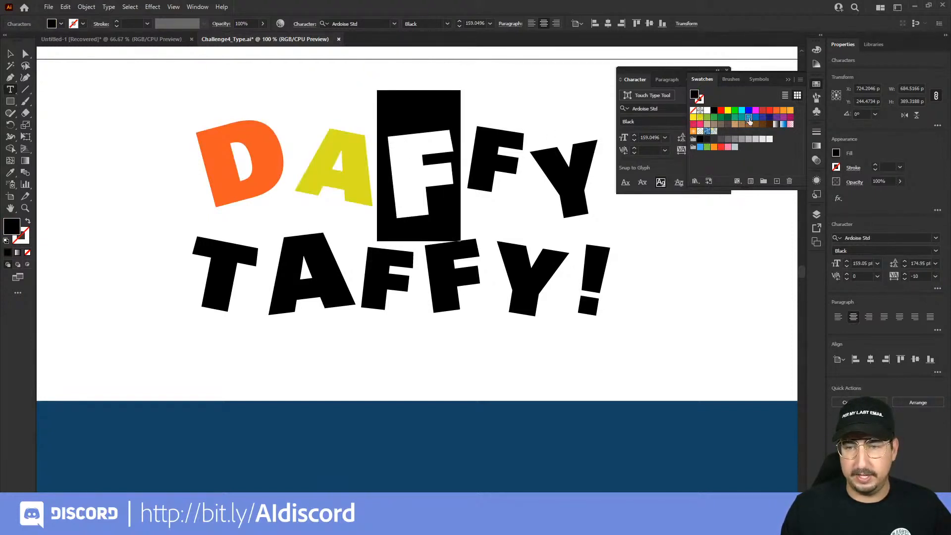
click(741, 110)
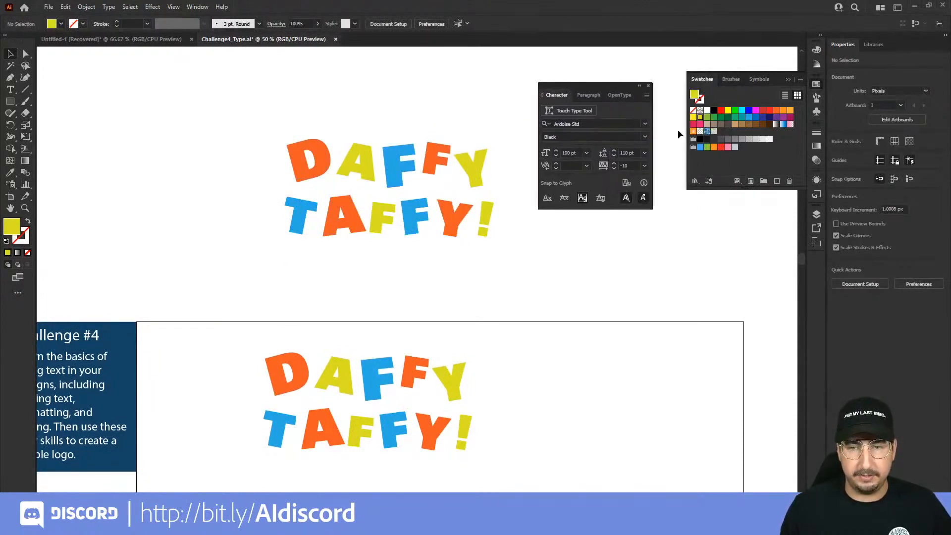
Clear the existing font filters and show the full Adobe Fonts catalogue via Find More.
click(645, 123)
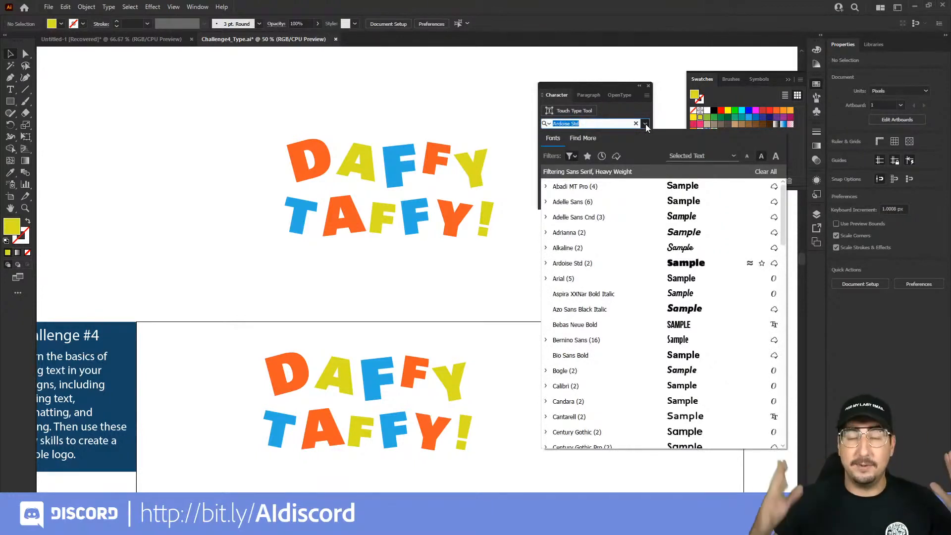
click(570, 155)
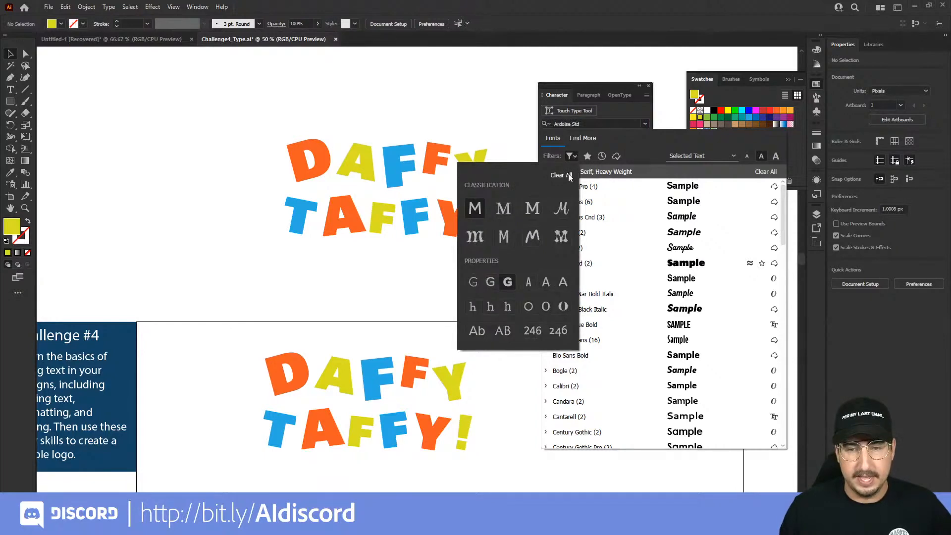
click(559, 175)
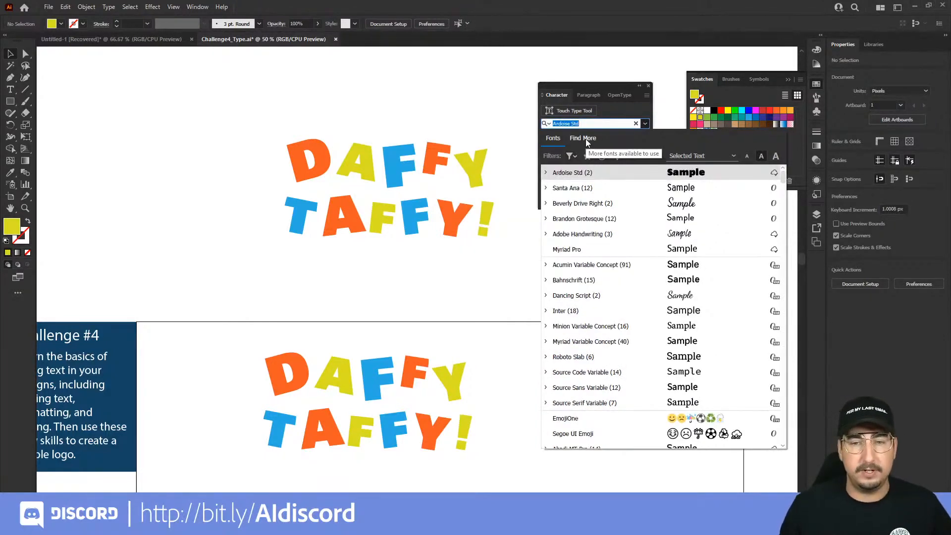
click(581, 137)
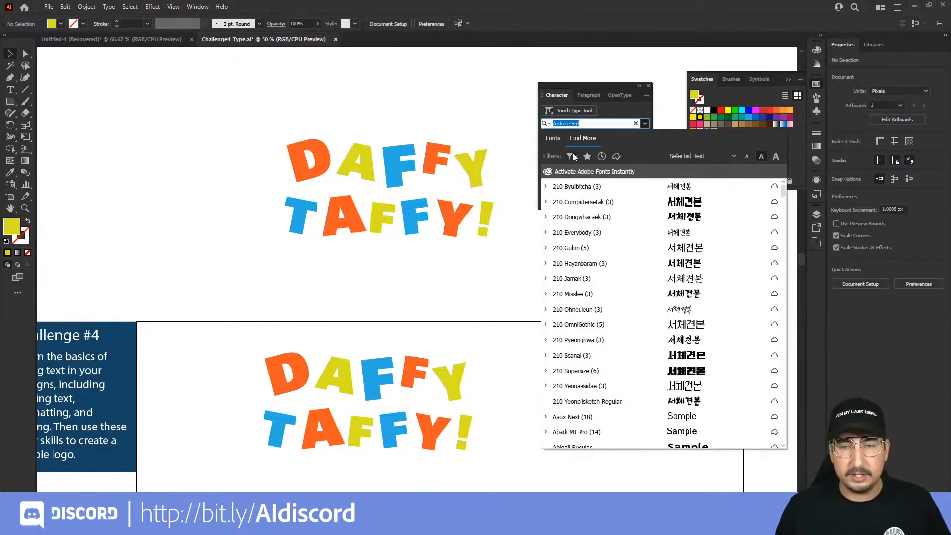
Filter the catalogue to sans serif typefaces of heavy weight and extended width.
click(569, 156)
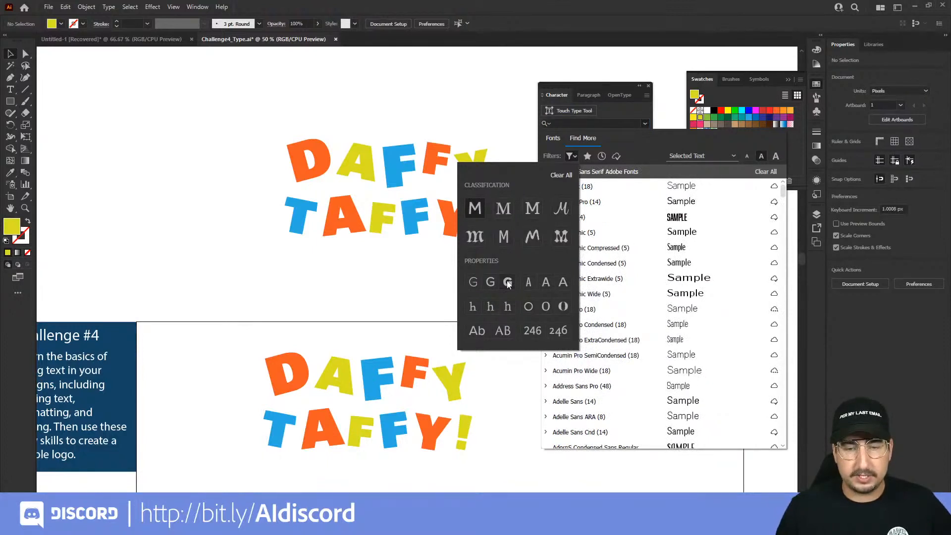
mouse_move(509, 281)
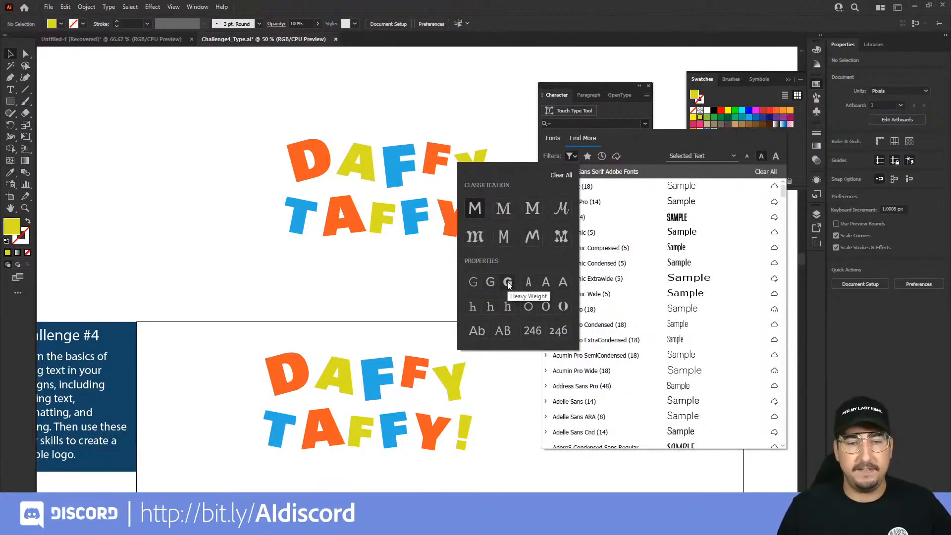
click(508, 283)
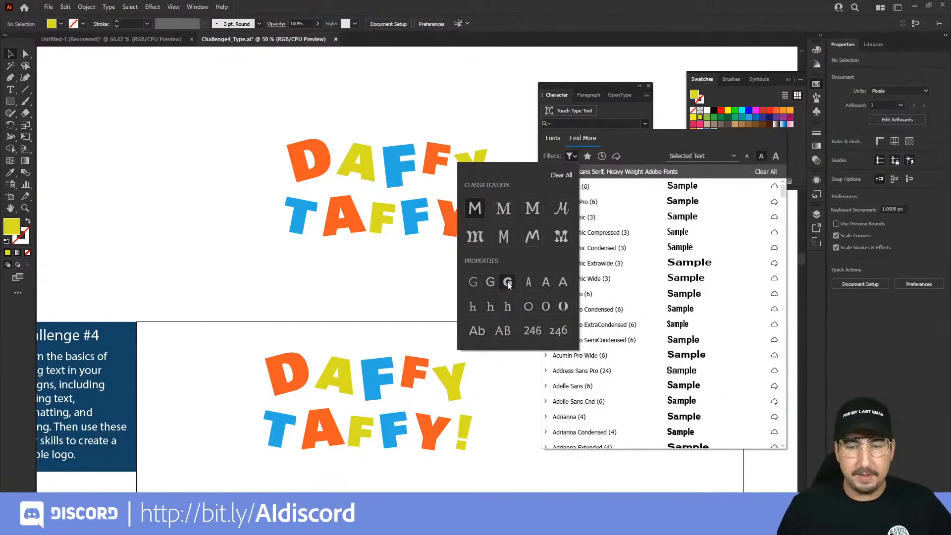
click(508, 283)
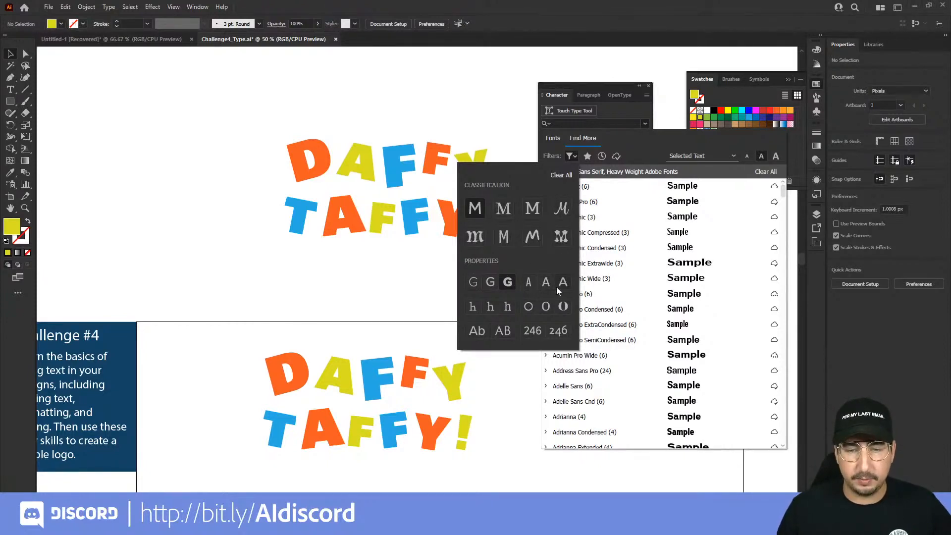
click(563, 281)
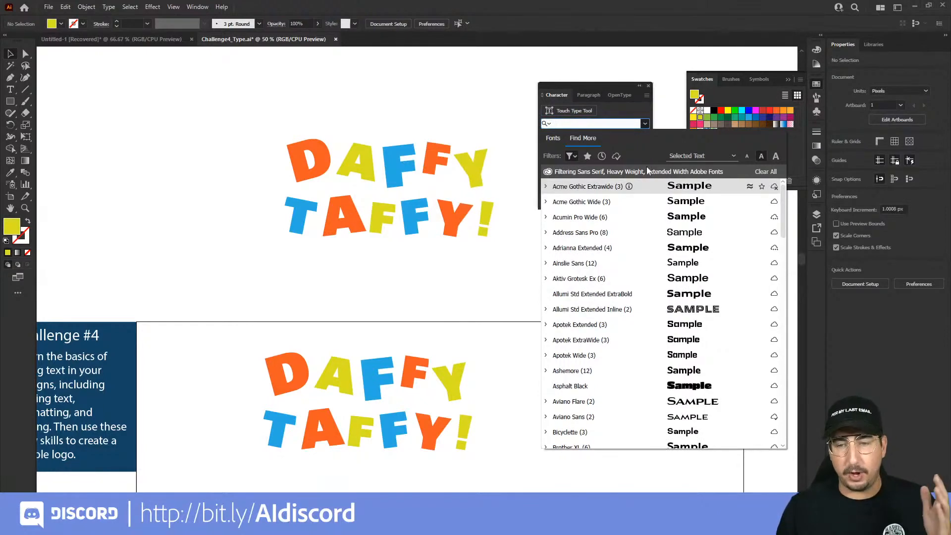
mouse_move(657, 323)
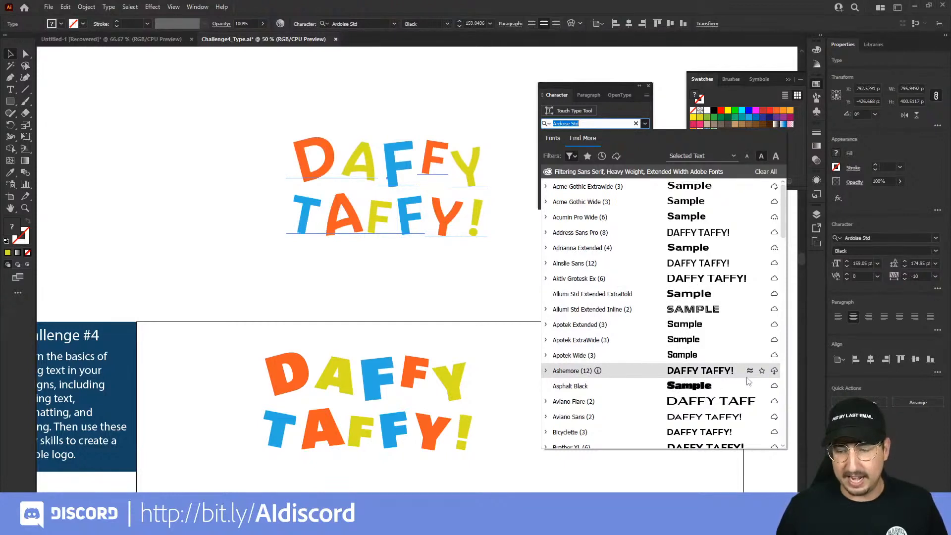
mouse_move(775, 370)
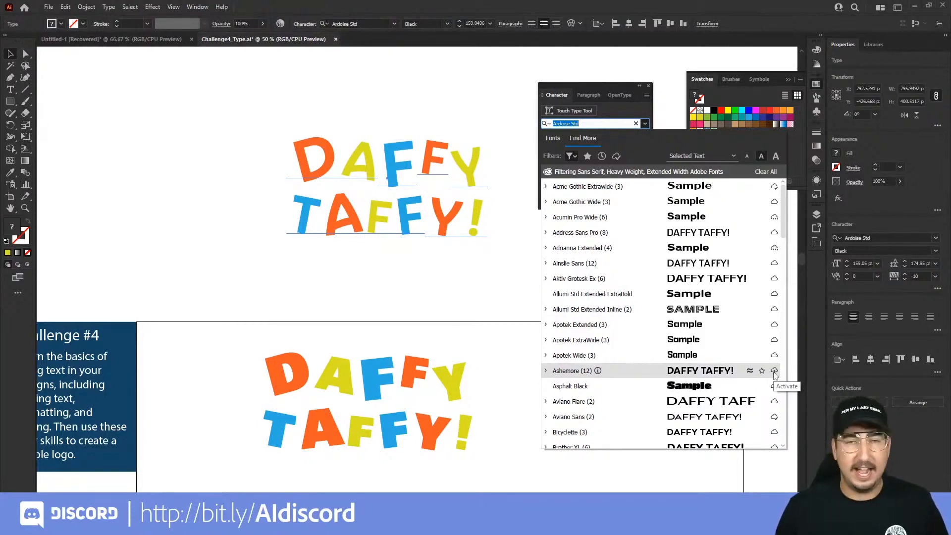
Activate the Ashemore font family from Adobe Fonts.
click(775, 371)
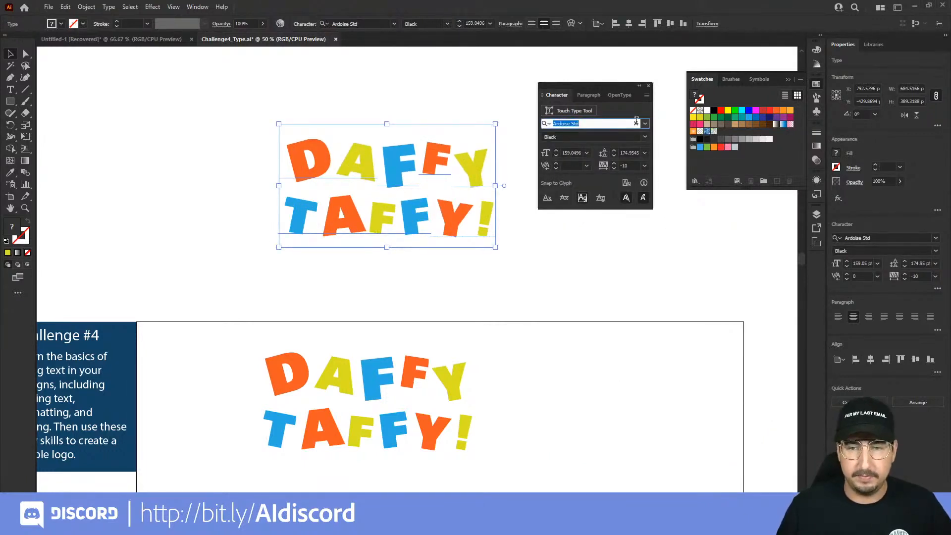
Set the upper logo copy in Ashemore with a condensed style.
click(592, 122)
text(Ashemore)
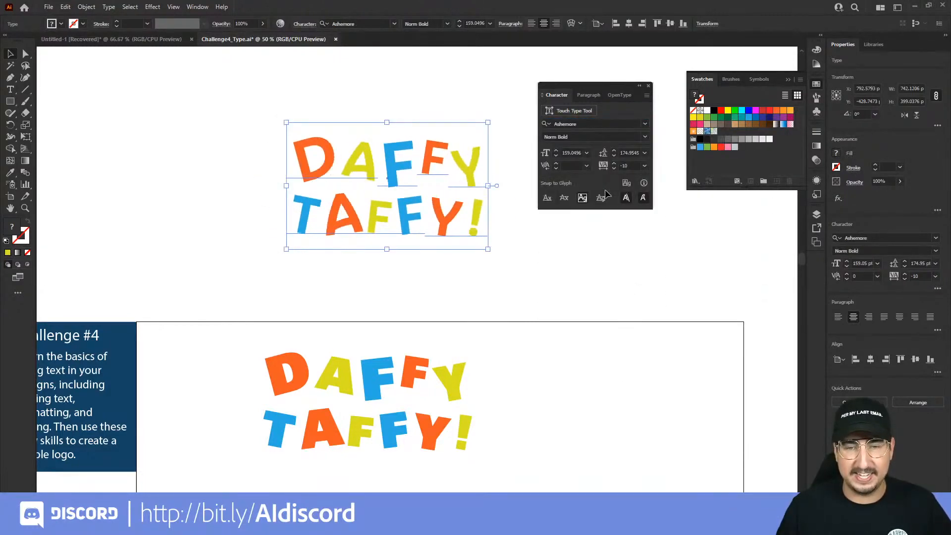
click(645, 137)
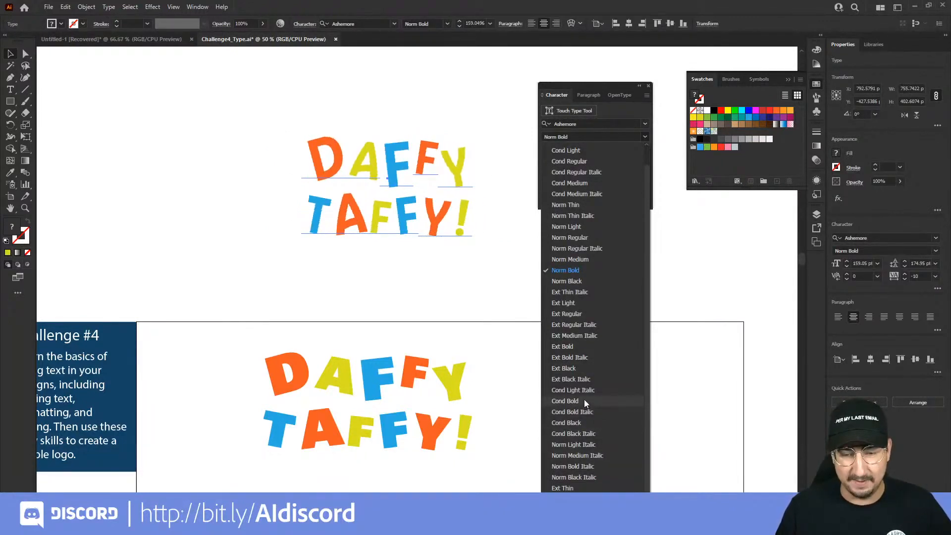
click(564, 402)
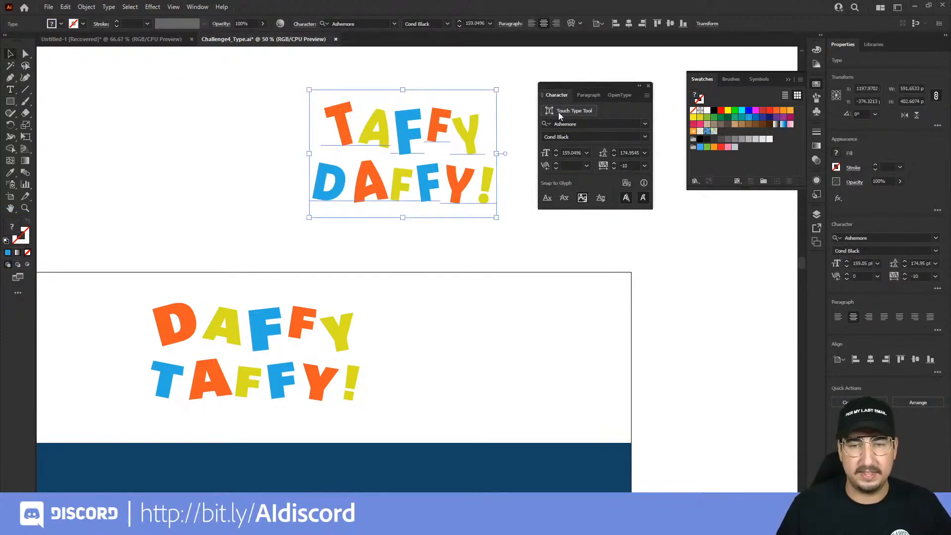
Start reshaping individual letters of the Ashemore logo with the Touch Type Tool.
click(572, 110)
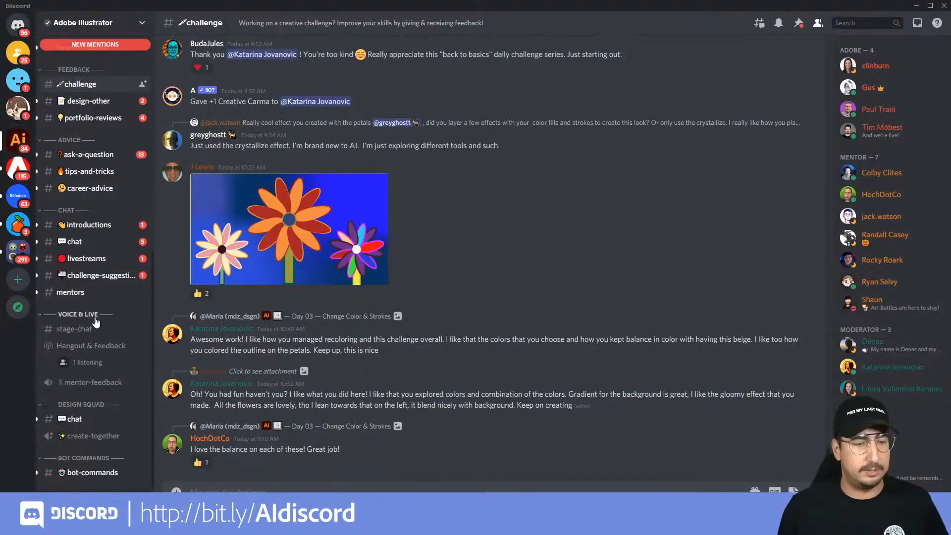
mouse_move(91, 344)
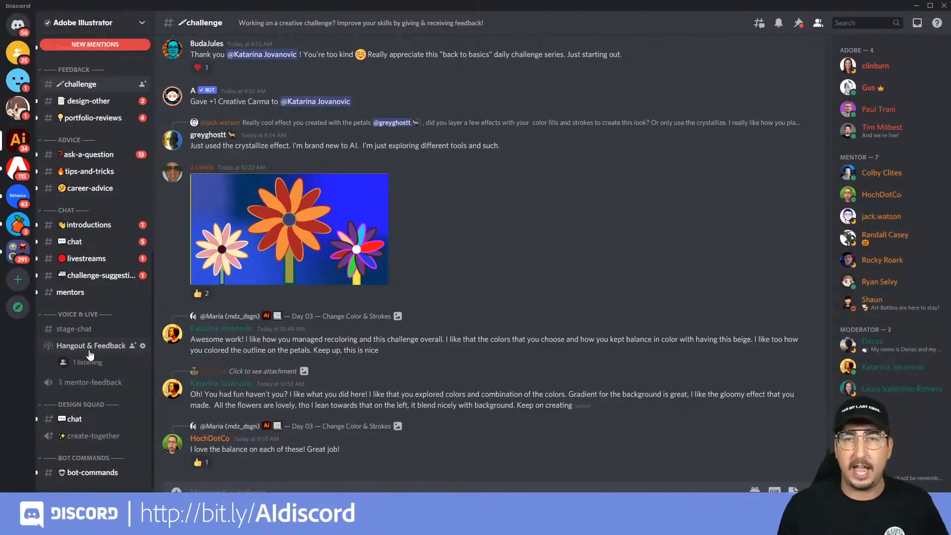